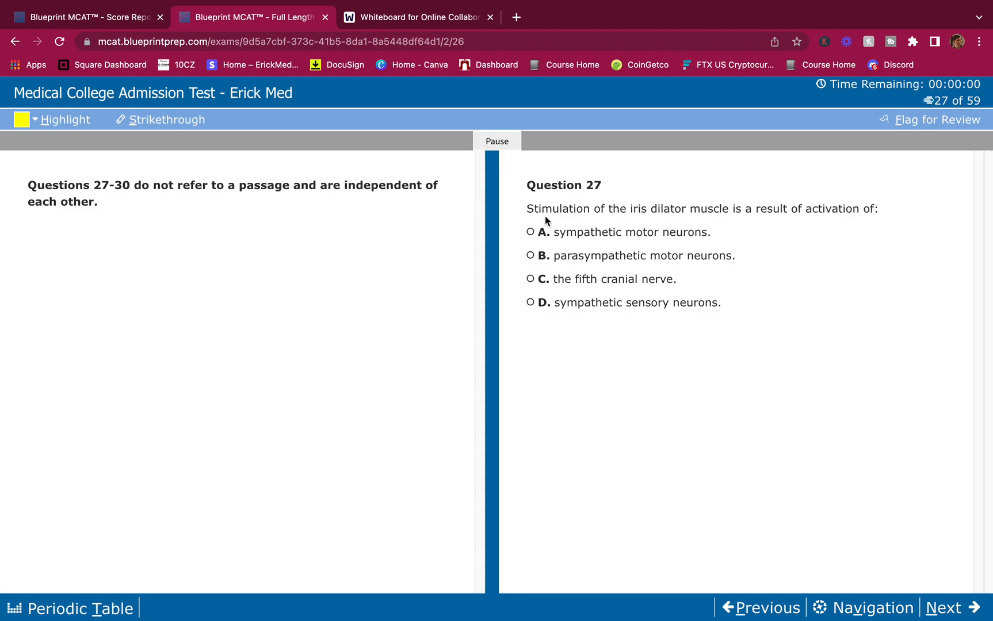
mouse_move(589, 199)
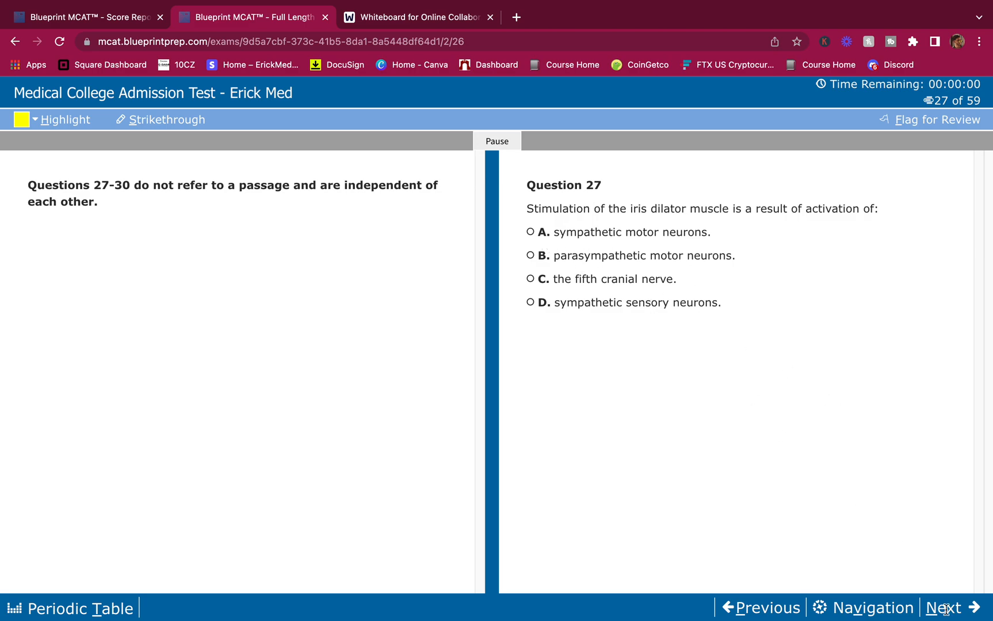
Preview questions 28–30, then return to question 27 and choose A, sympathetic motor neurons
left_click(944, 607)
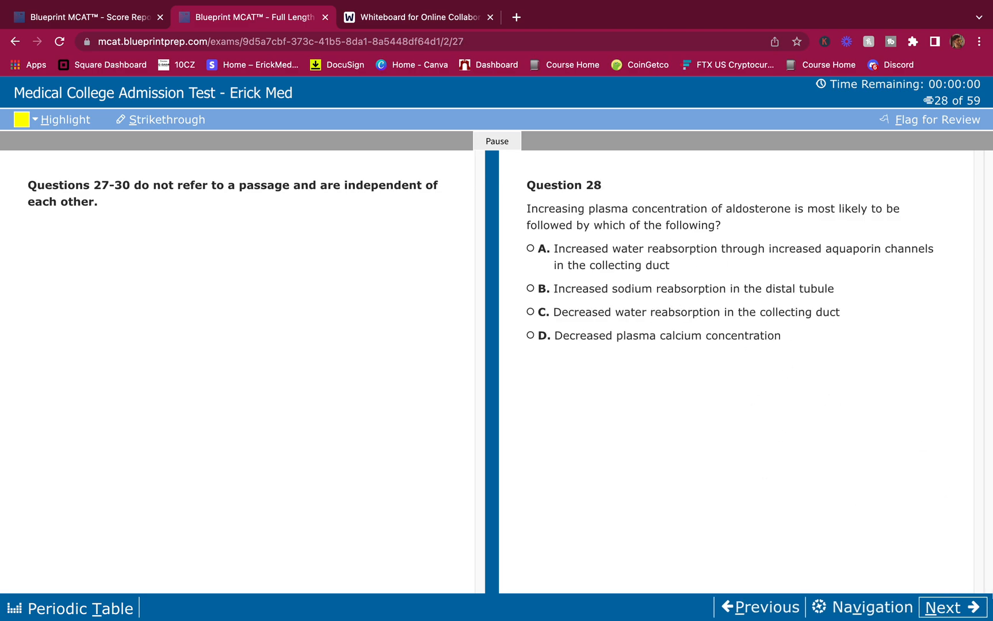
left_click(951, 608)
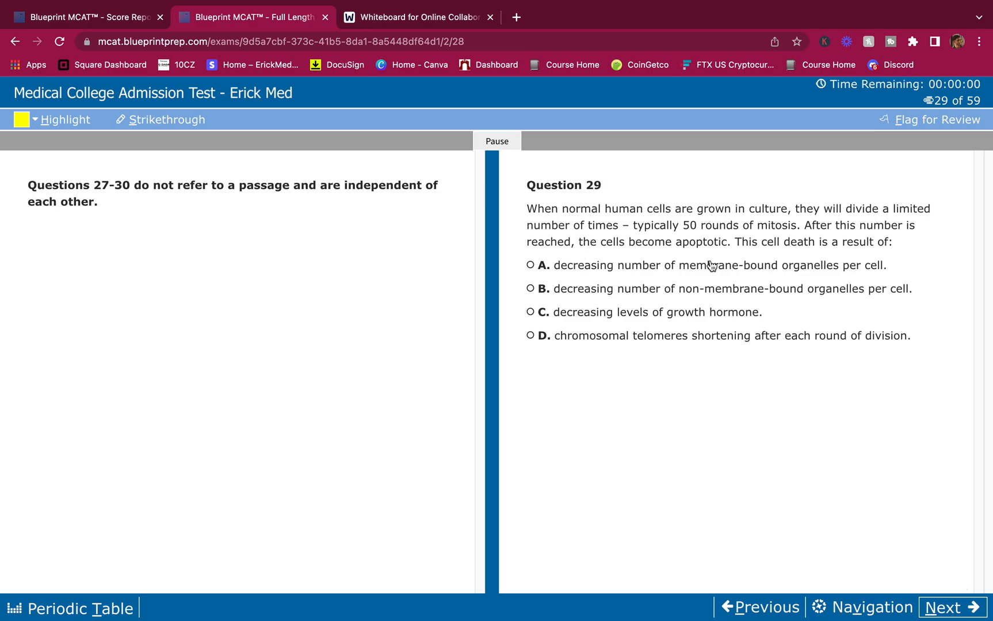
left_click(946, 607)
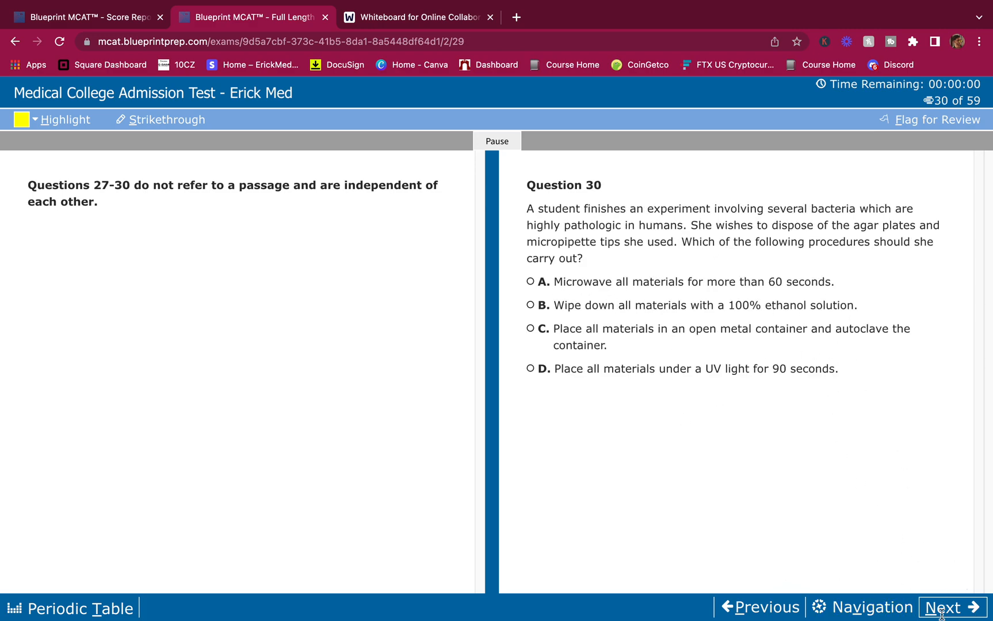
left_click(946, 607)
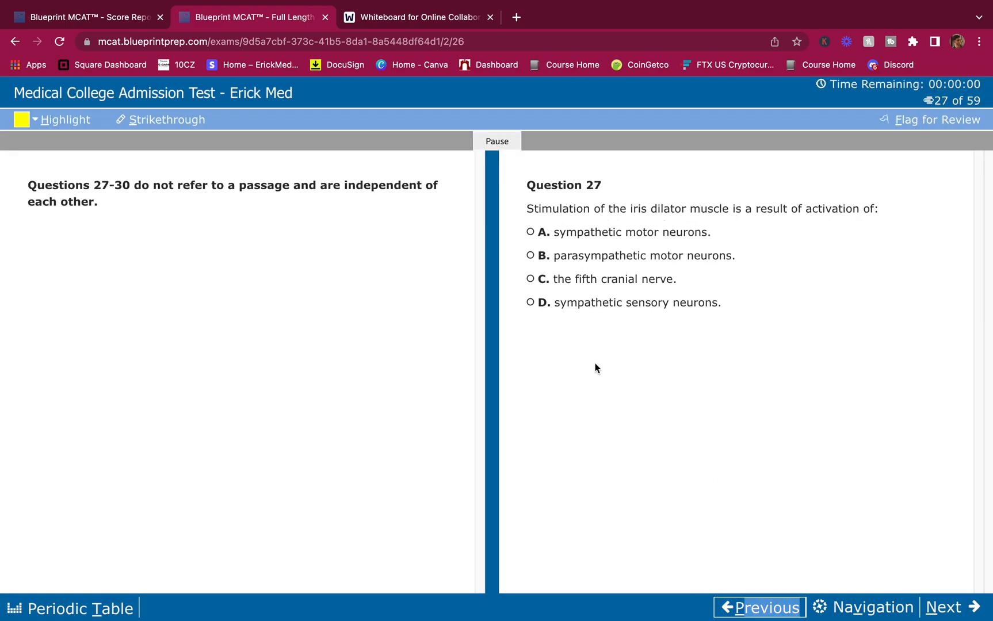
mouse_move(468, 307)
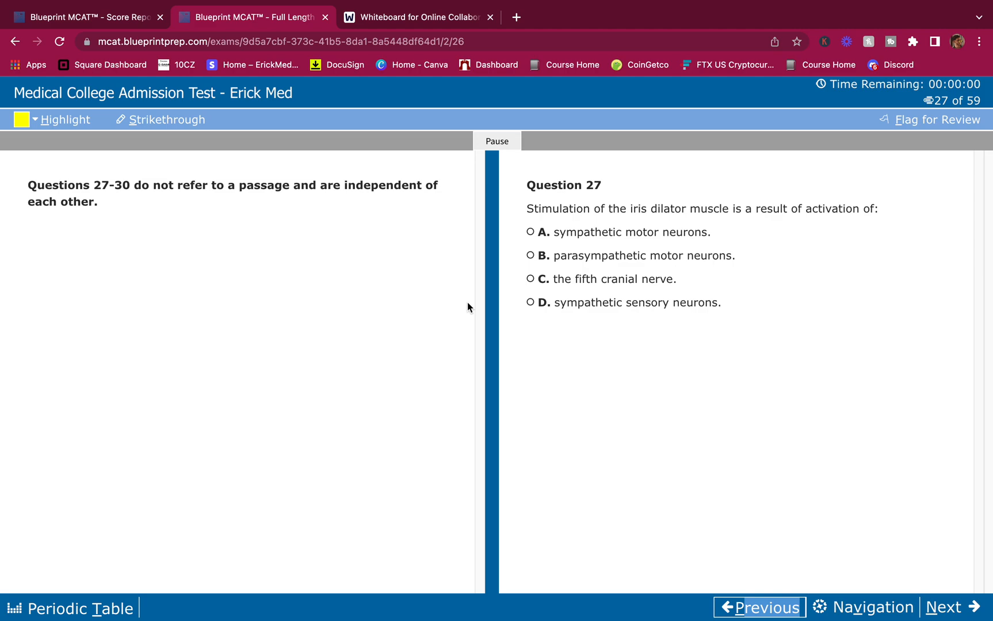
mouse_move(653, 221)
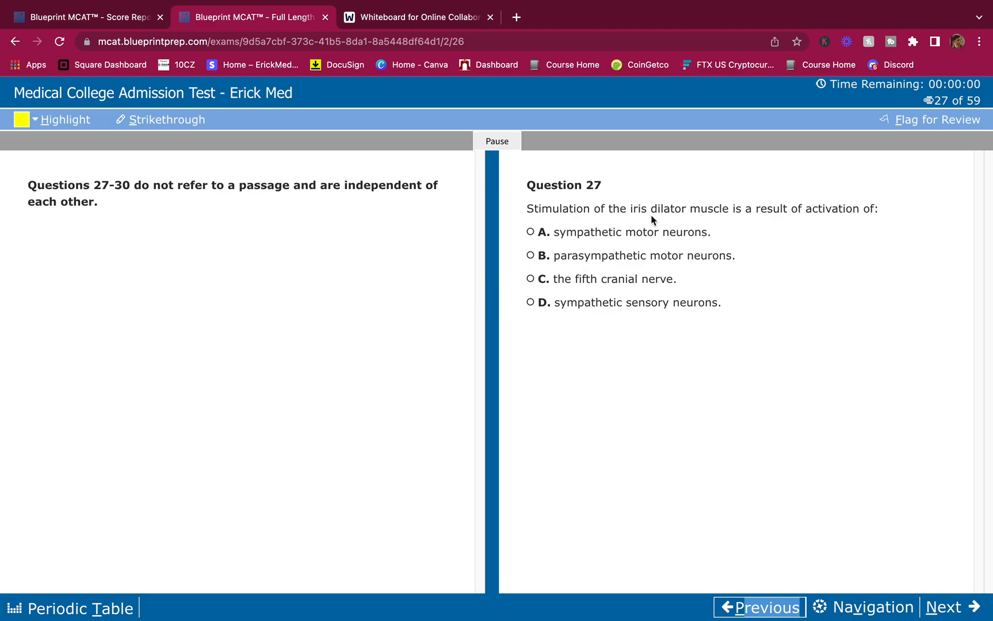
mouse_move(802, 209)
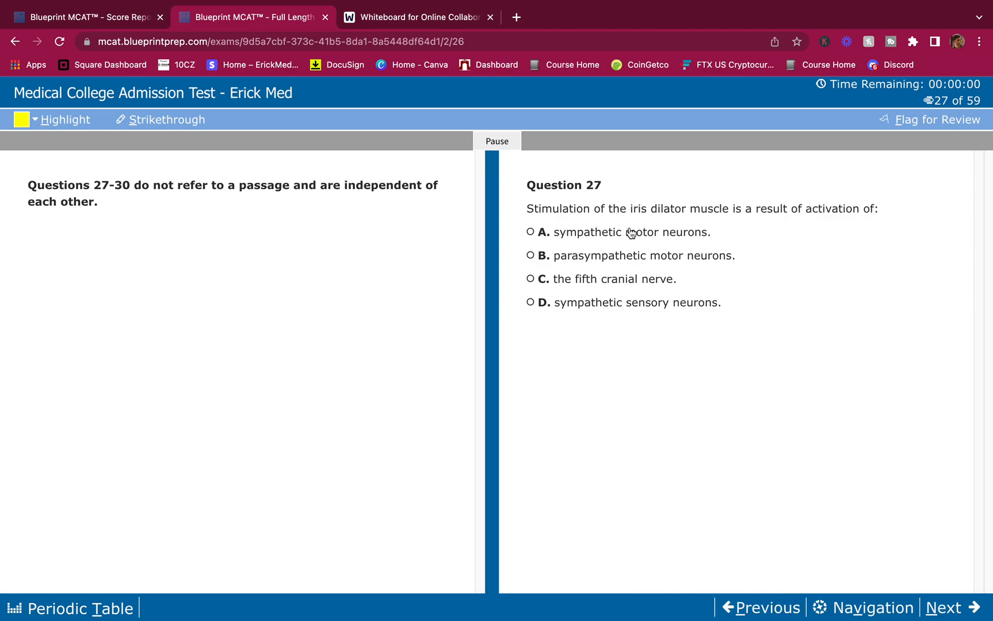
left_click(530, 232)
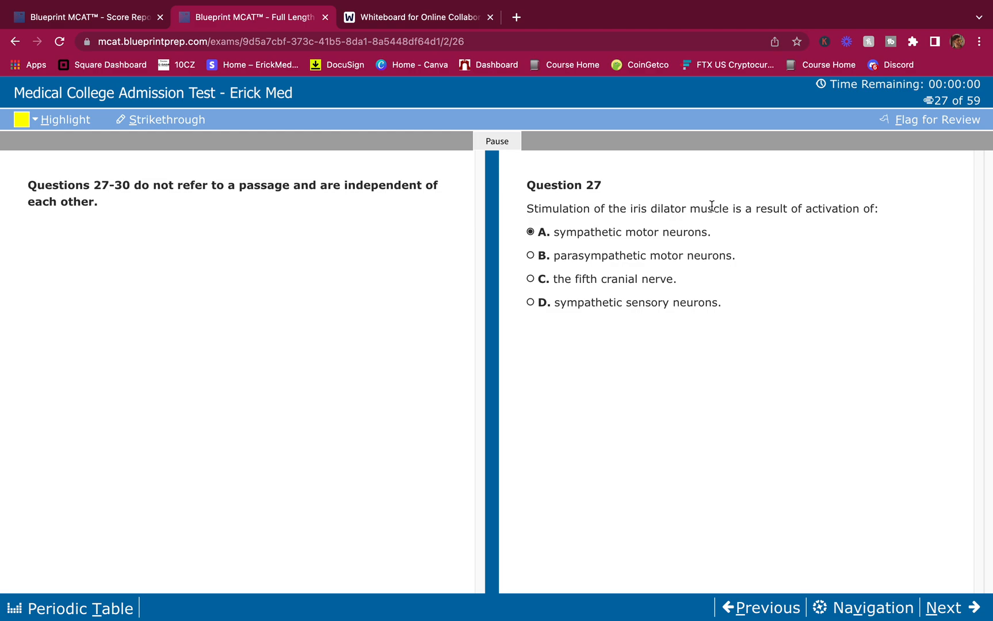
mouse_move(778, 434)
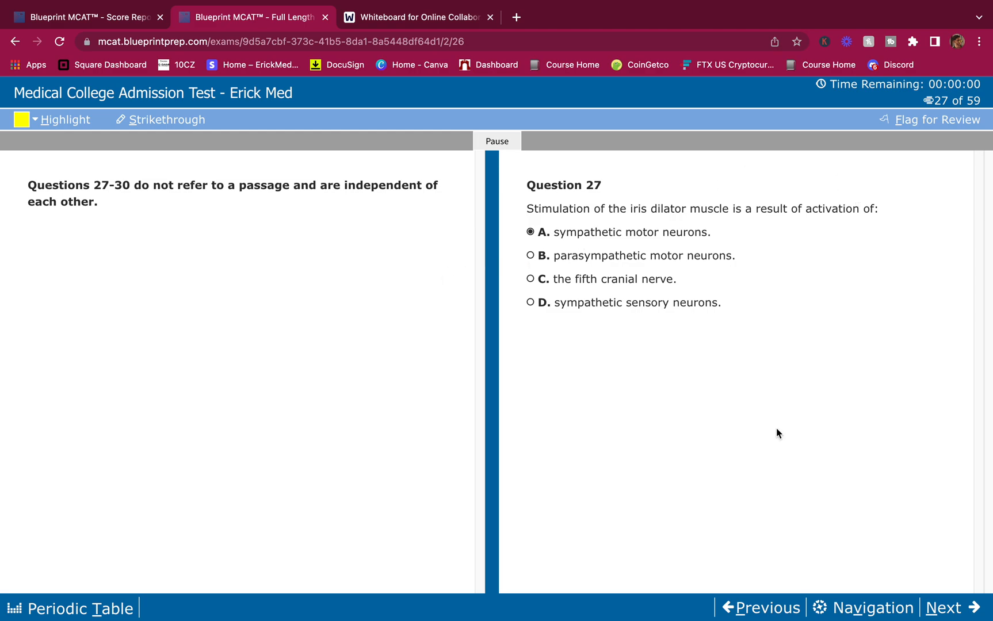
mouse_move(968, 596)
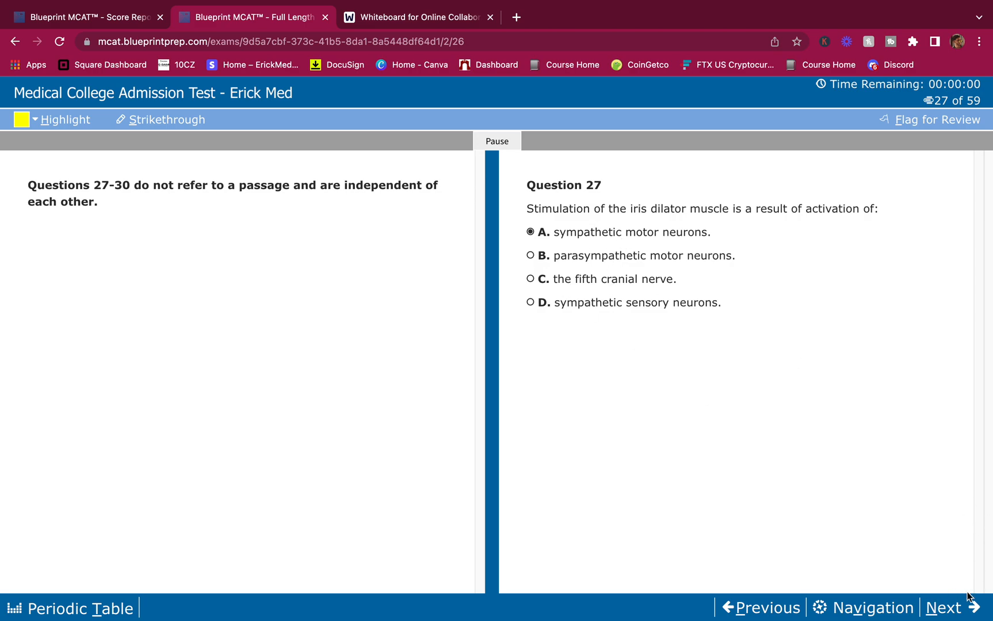
On aldosterone question 28, strike out A and C, choose B, then advance to 29
left_click(942, 608)
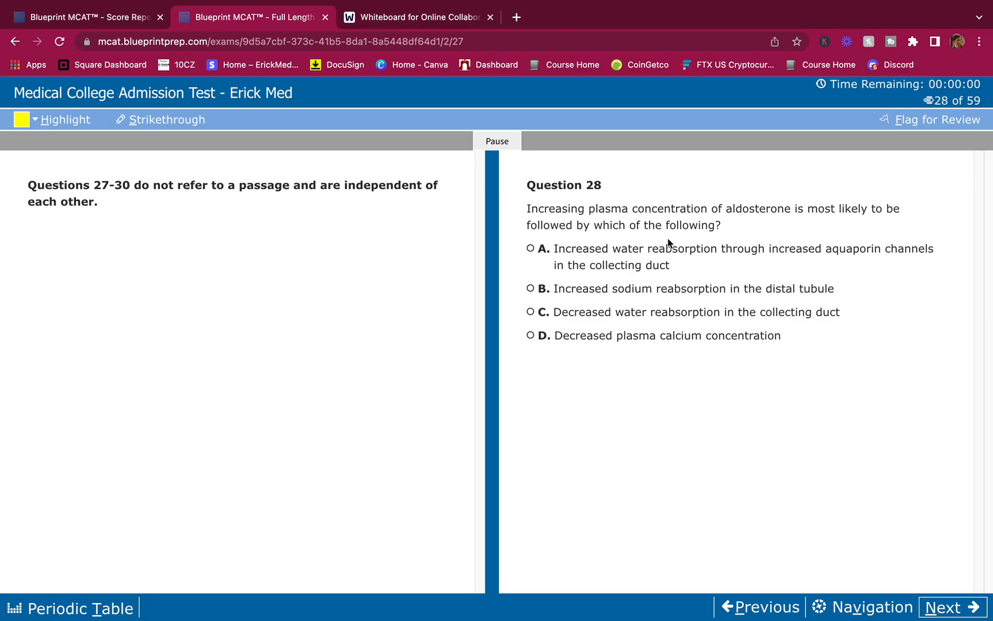
mouse_move(617, 259)
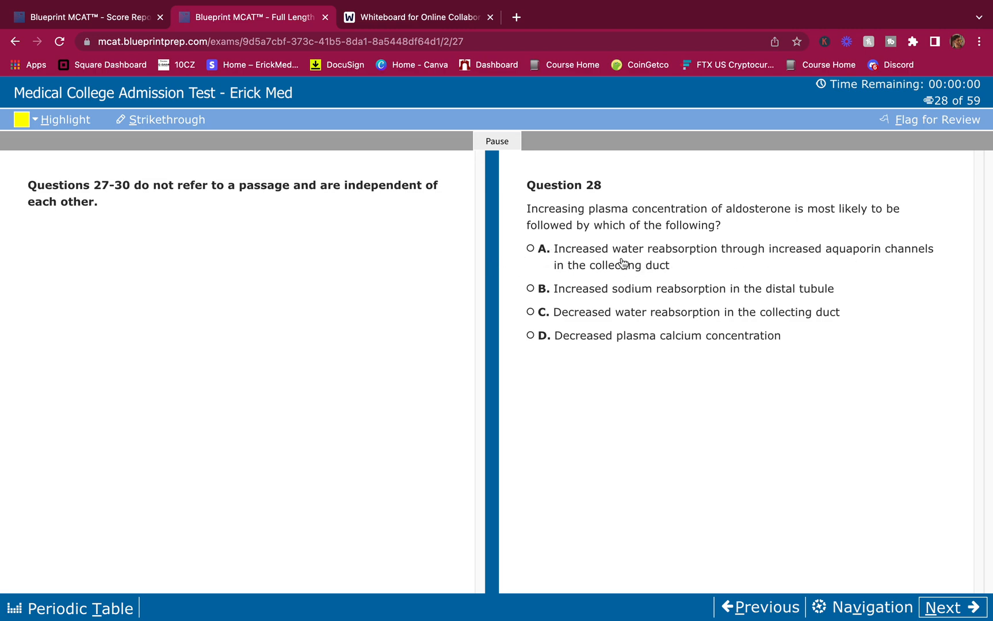
mouse_move(561, 255)
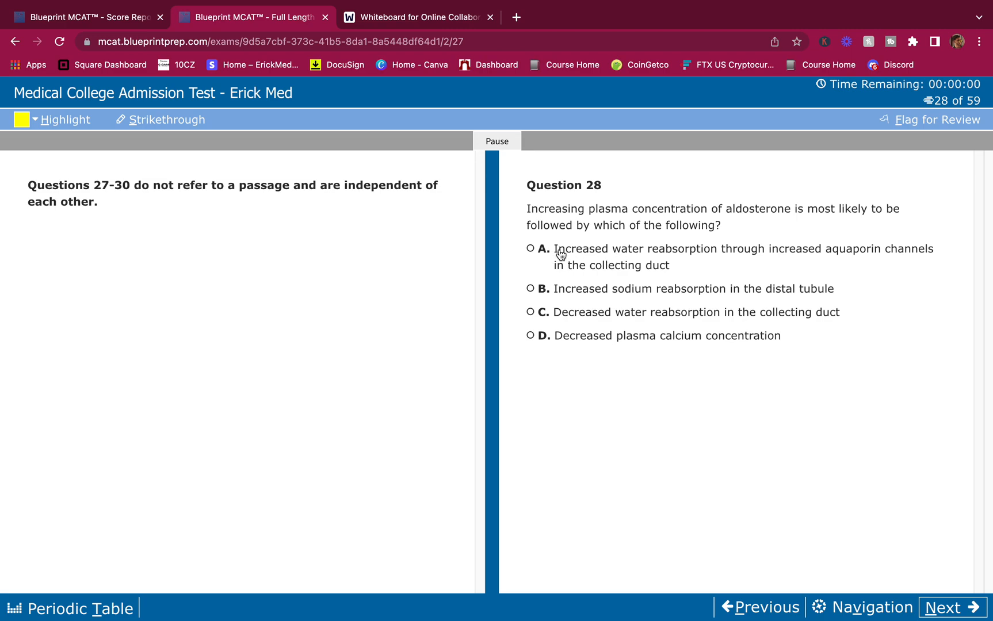
left_click_drag(553, 249, 642, 265)
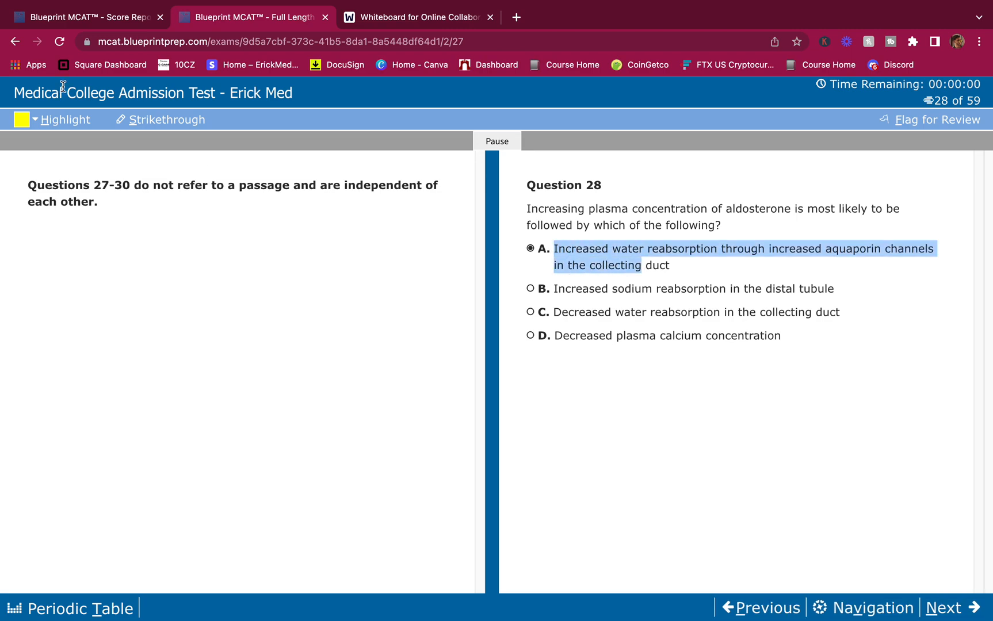
left_click(167, 120)
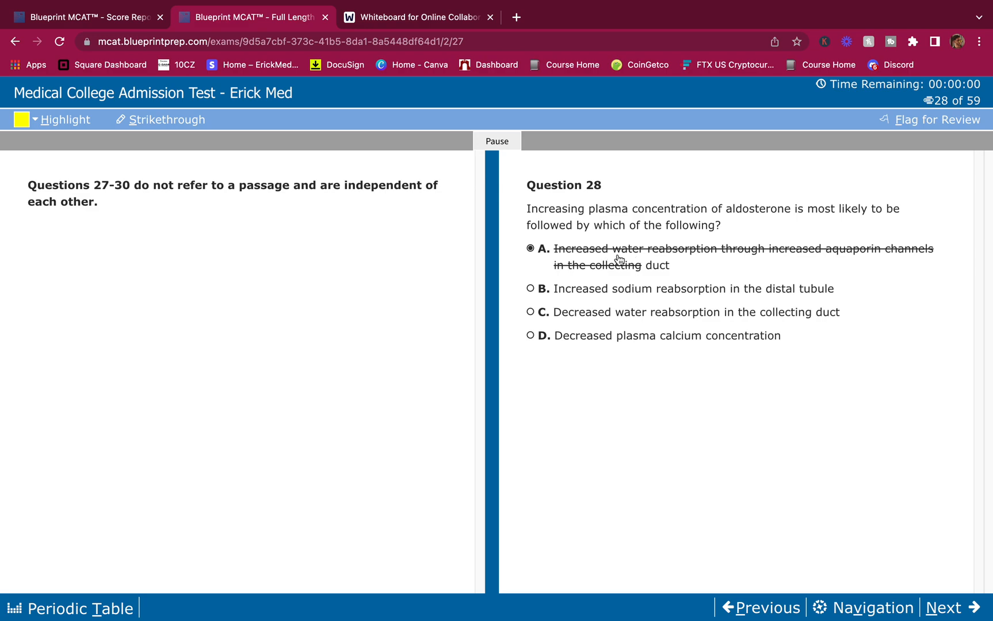
left_click(530, 289)
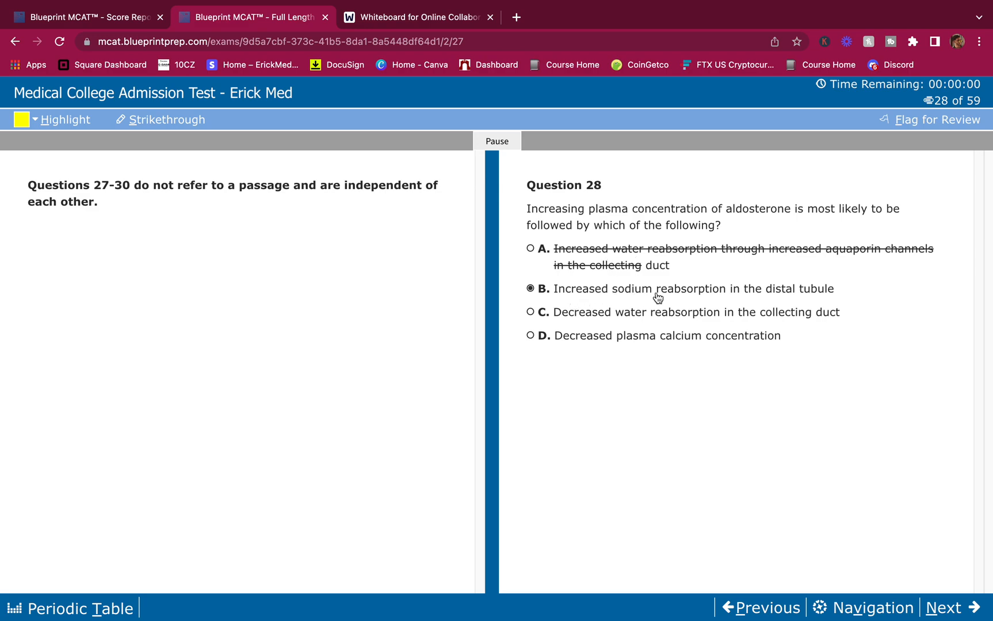
mouse_move(606, 325)
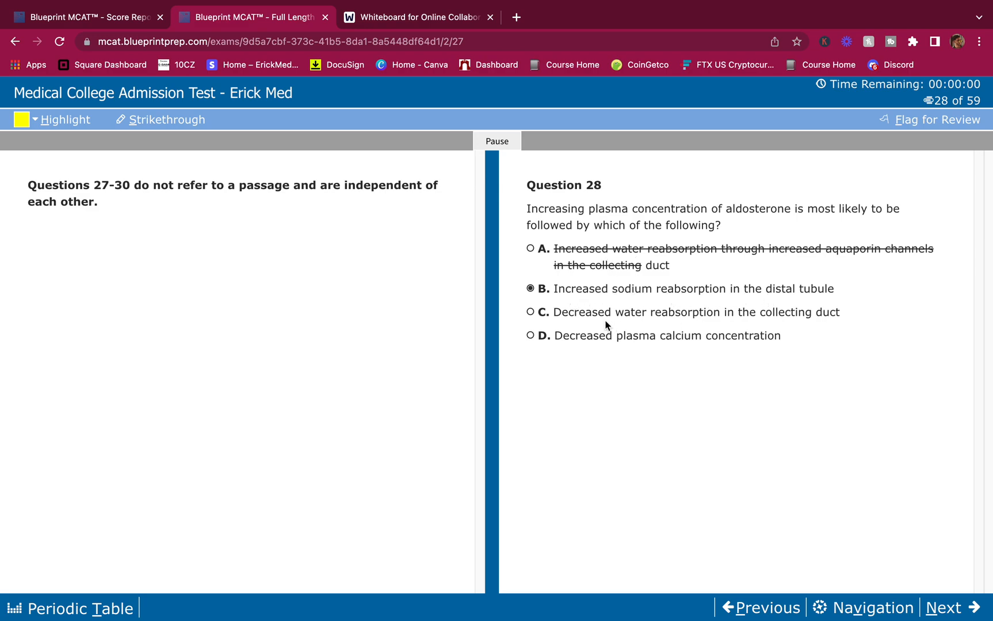
mouse_move(788, 326)
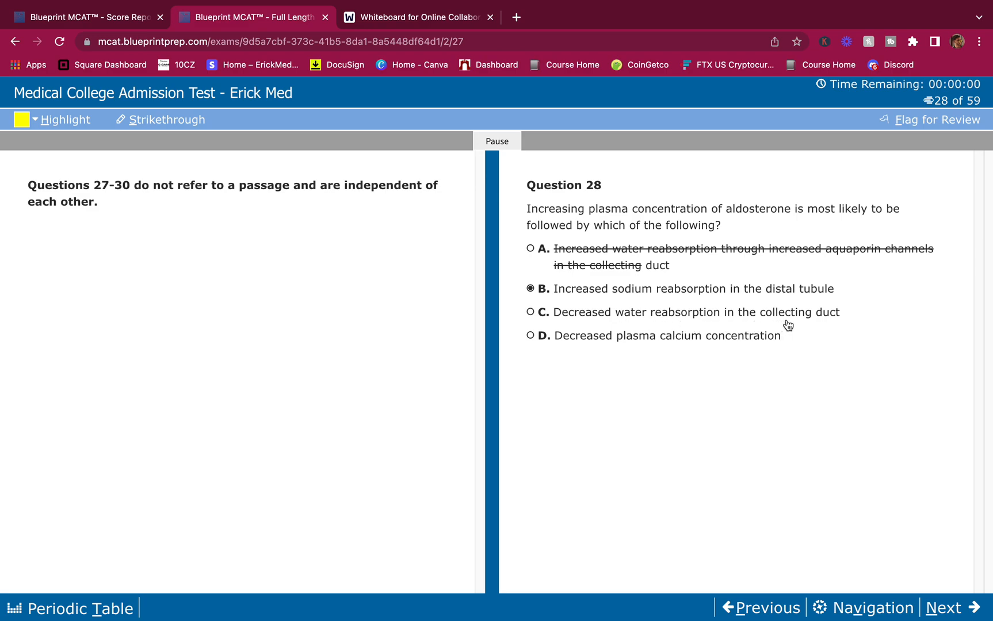
left_click_drag(561, 313, 840, 312)
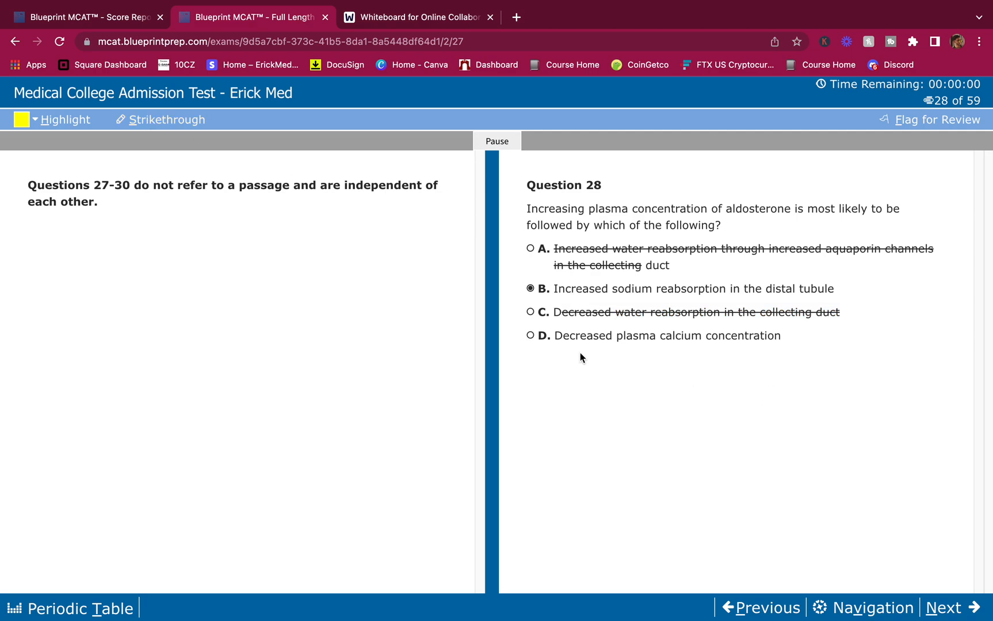
mouse_move(680, 343)
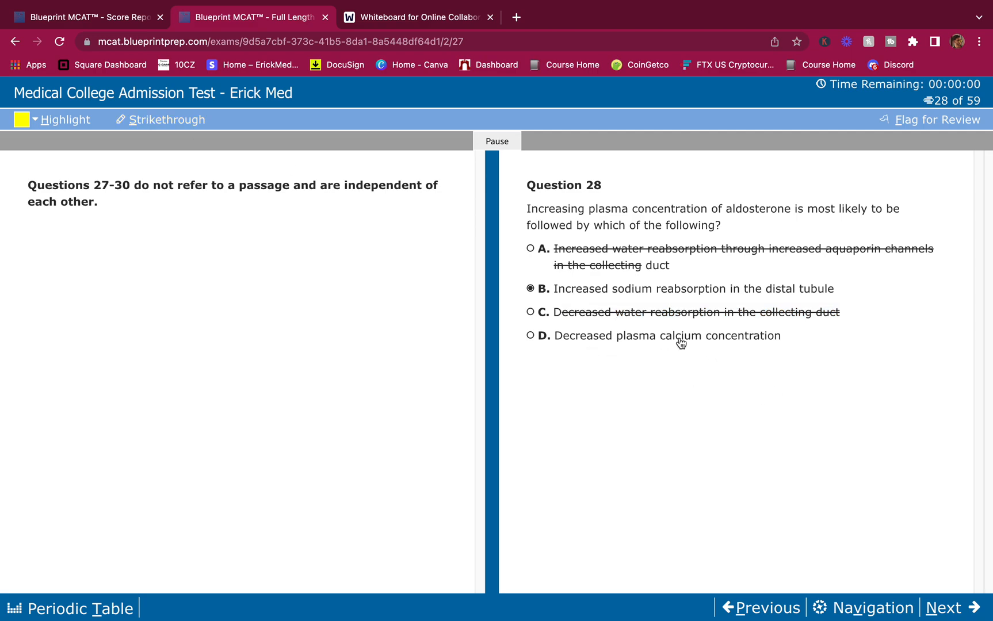
mouse_move(711, 343)
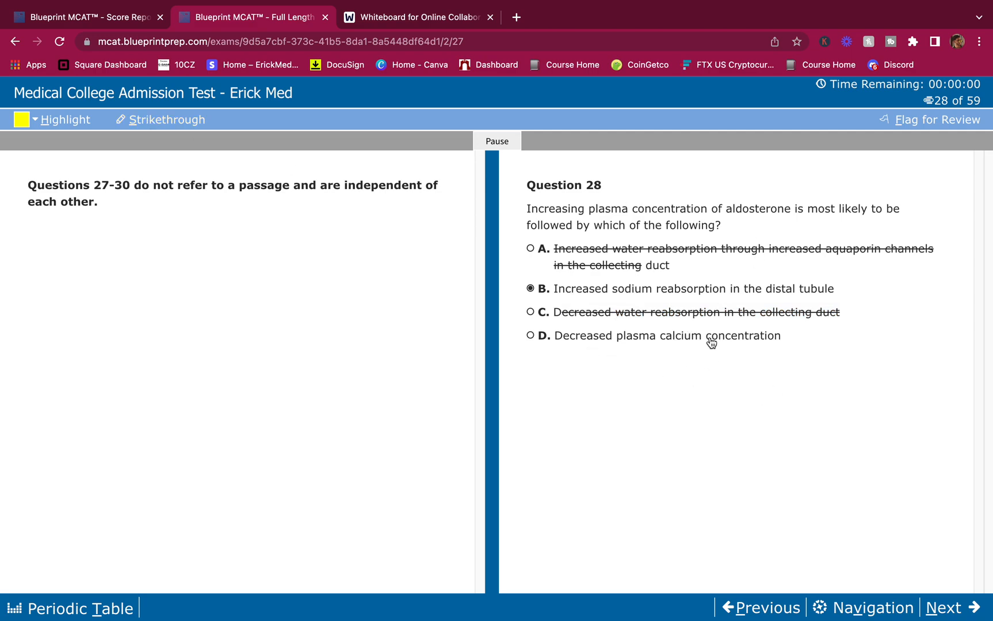
mouse_move(605, 296)
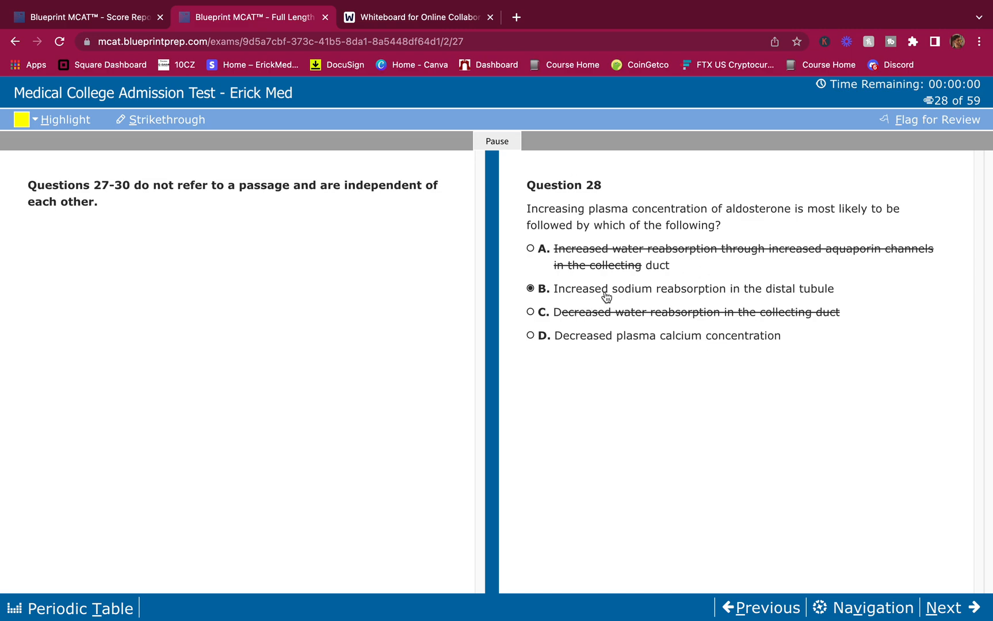
left_click(945, 608)
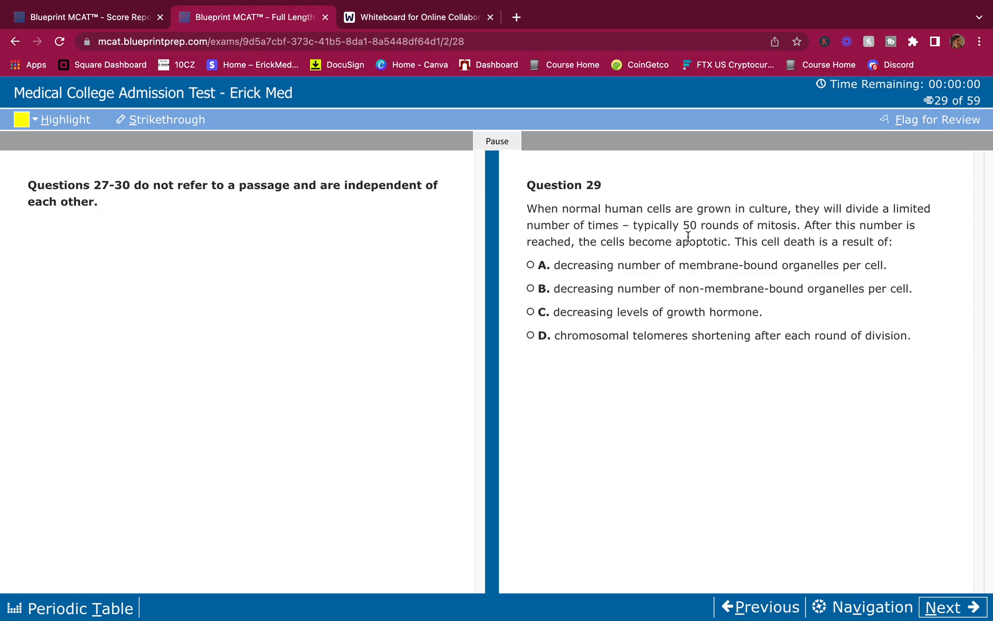
mouse_move(824, 242)
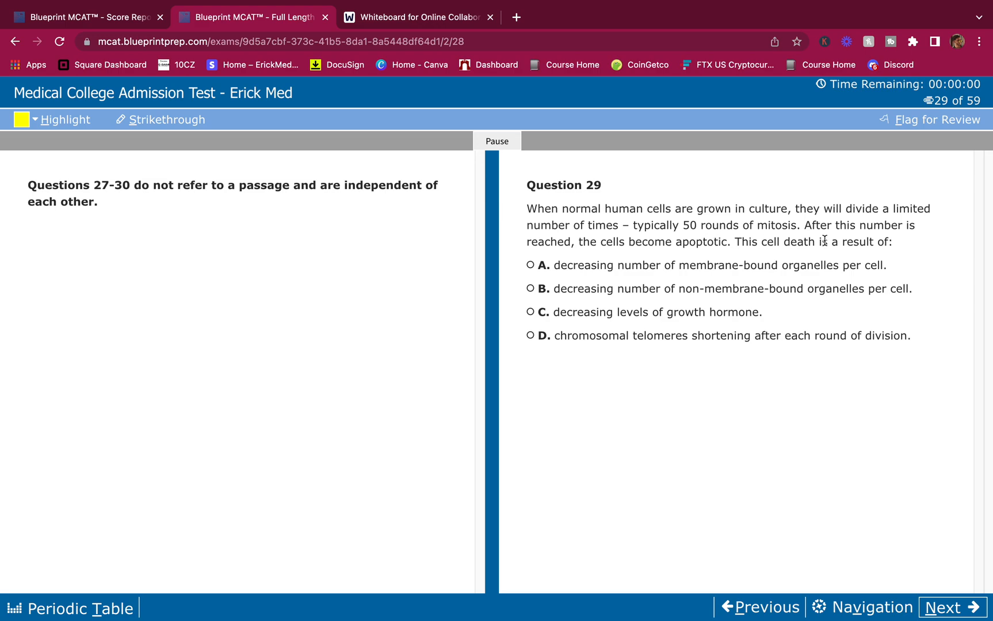
mouse_move(787, 276)
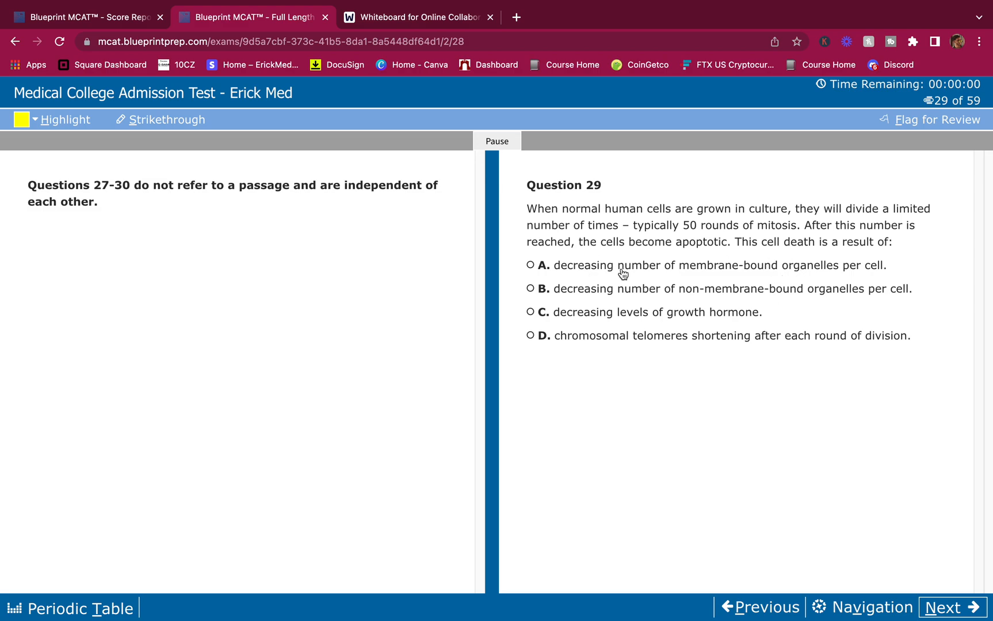
mouse_move(844, 277)
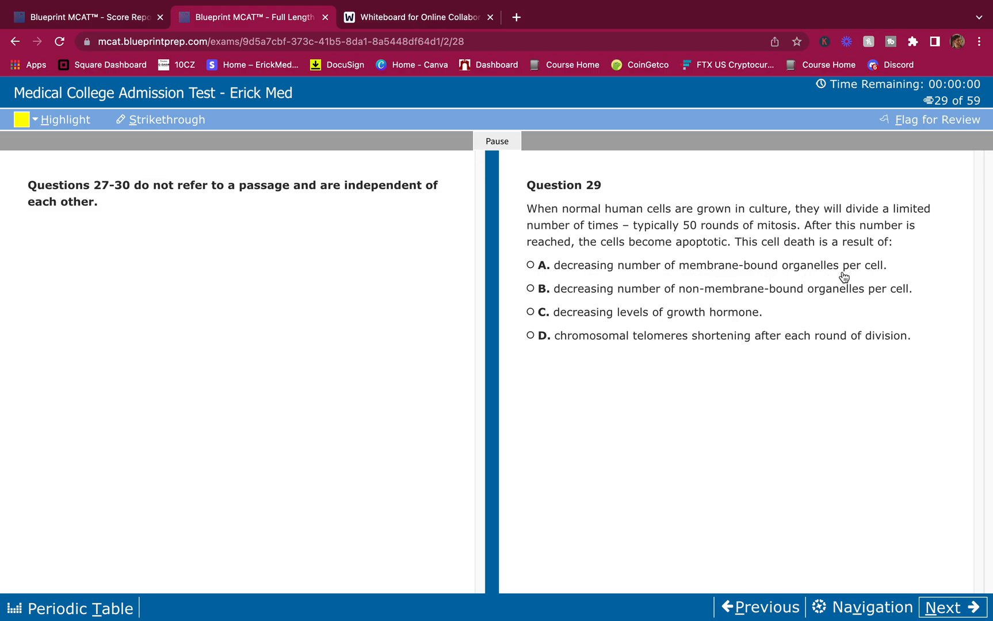
mouse_move(564, 269)
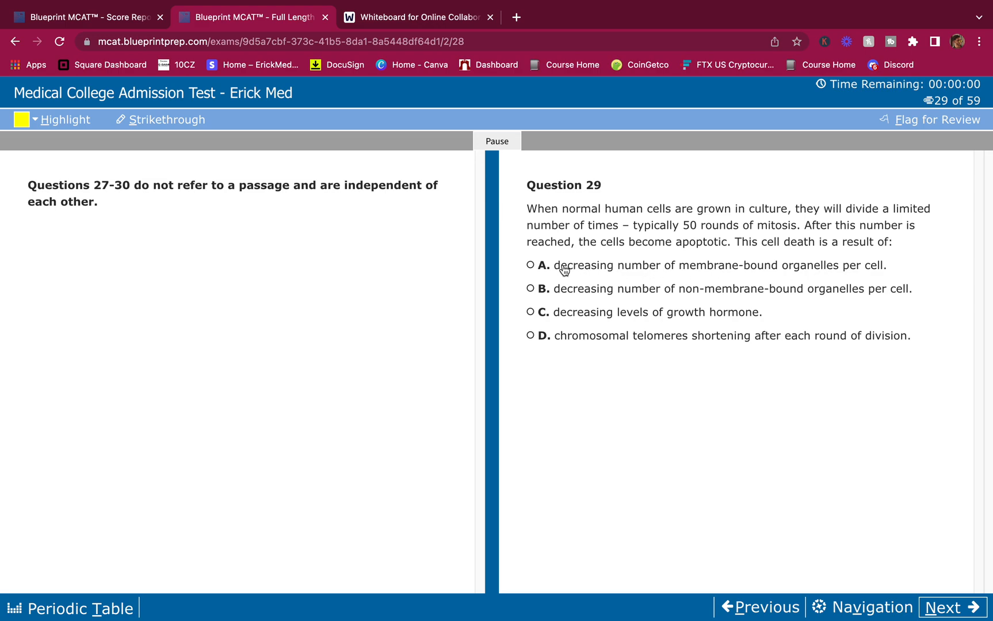
Strike out options A and B on question 29, choose D, telomere shortening, and advance
left_click_drag(555, 265, 886, 266)
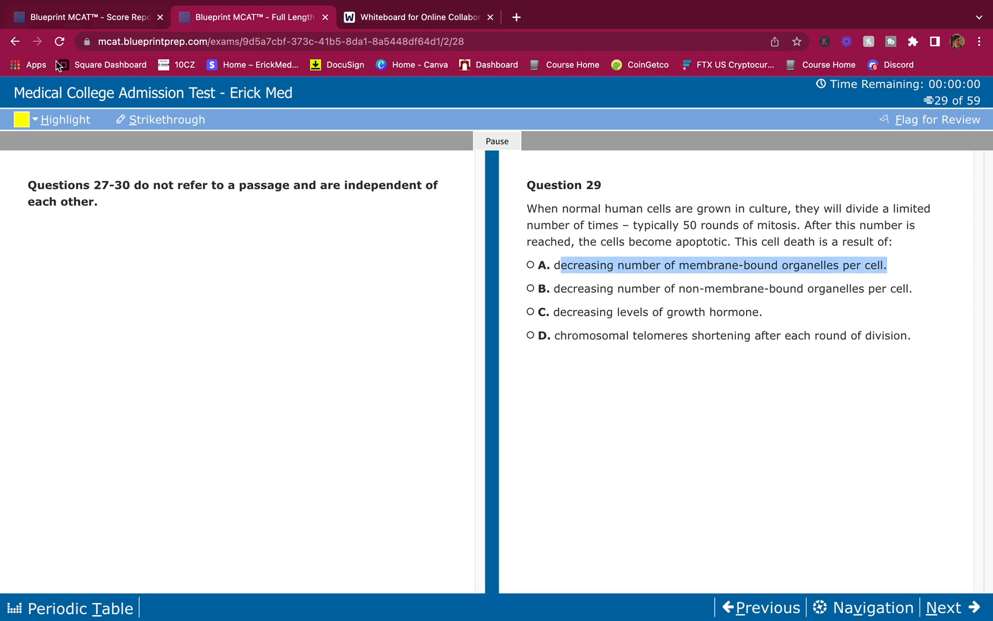
left_click(166, 120)
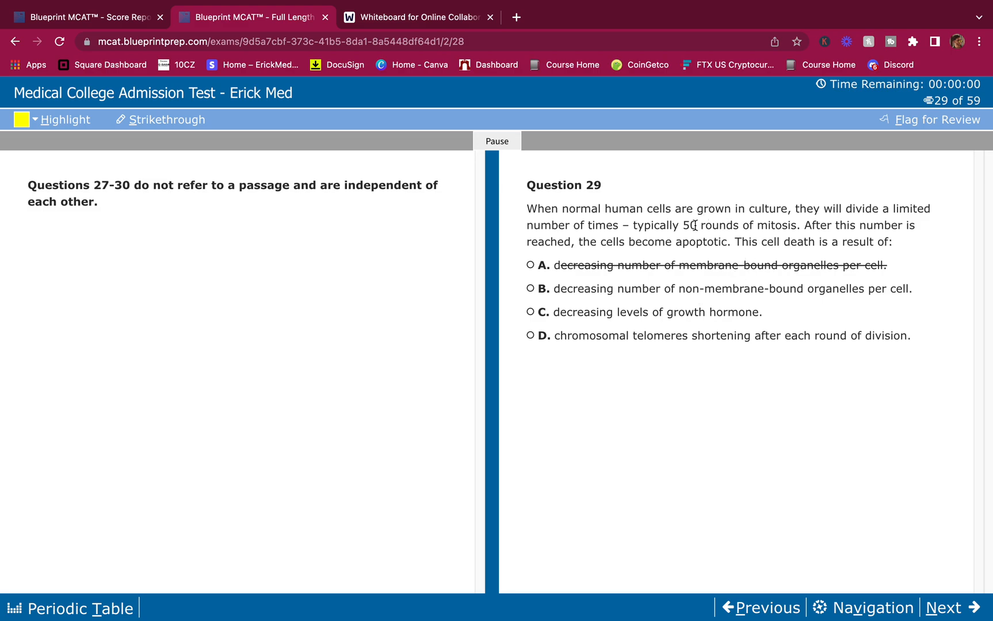
mouse_move(719, 305)
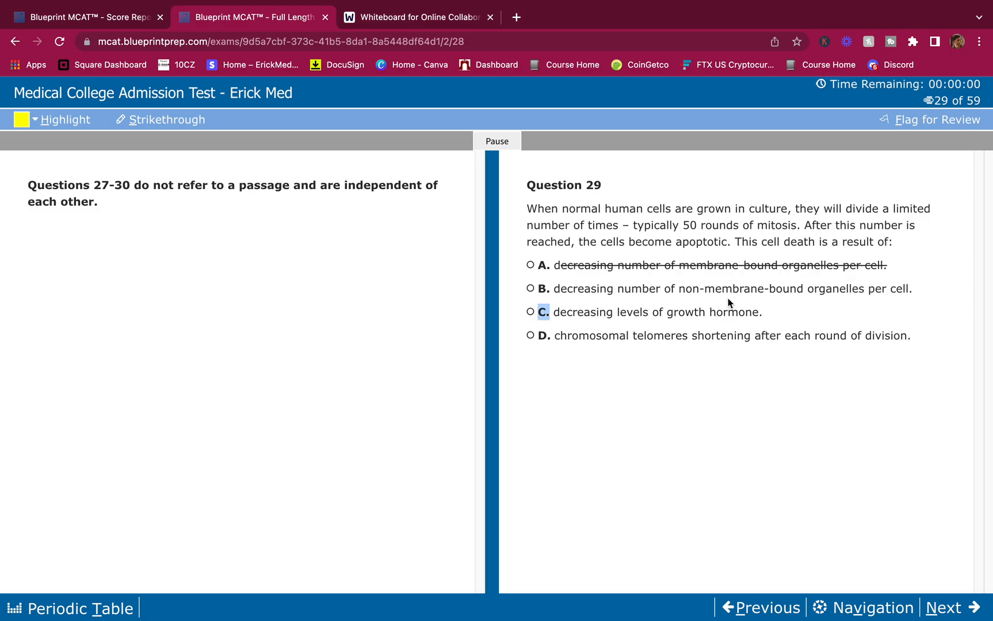
left_click(167, 120)
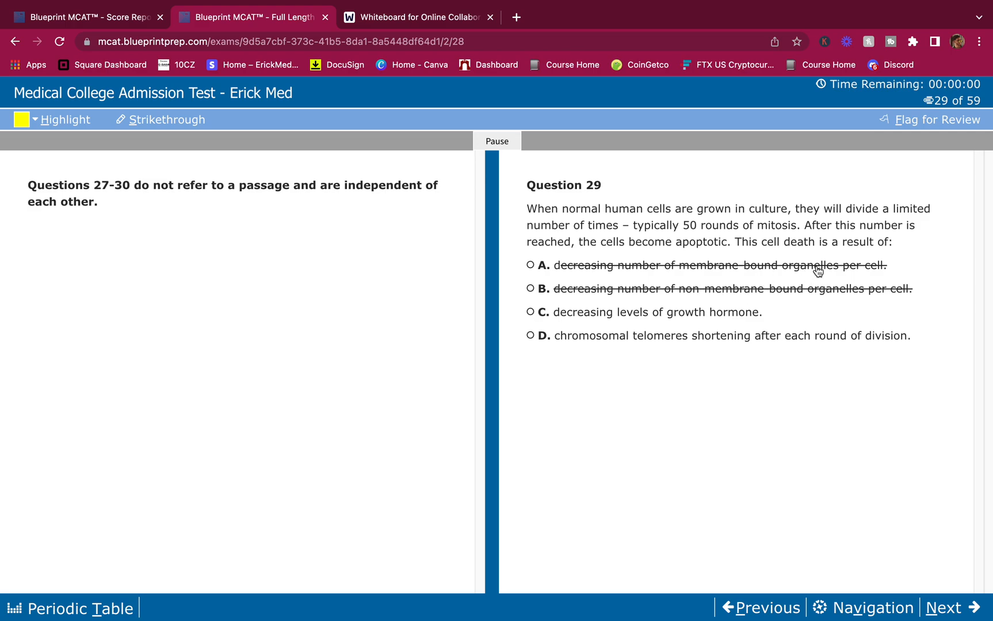
mouse_move(789, 308)
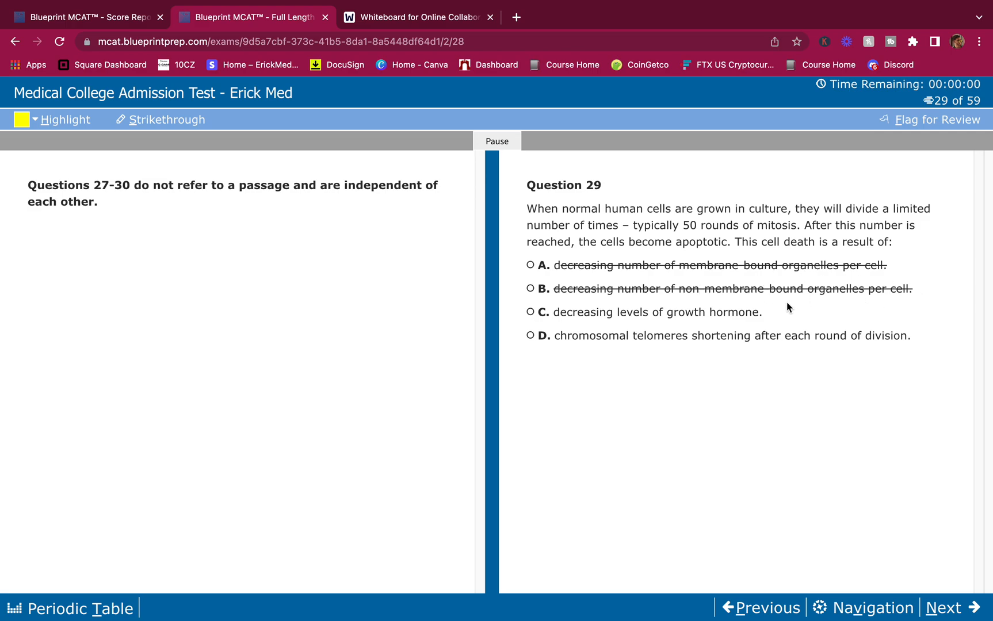
mouse_move(622, 325)
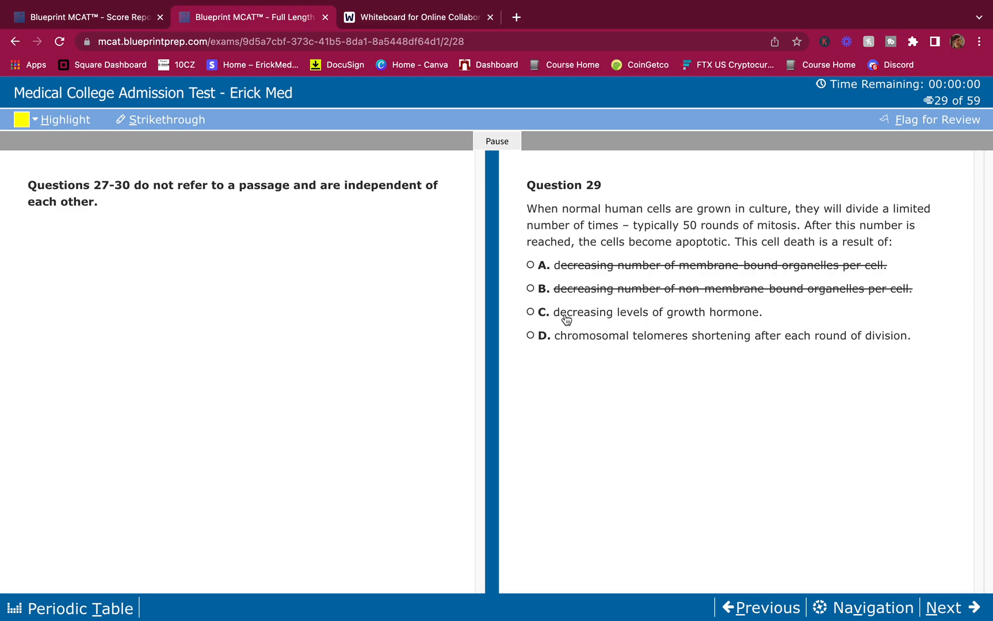
mouse_move(574, 346)
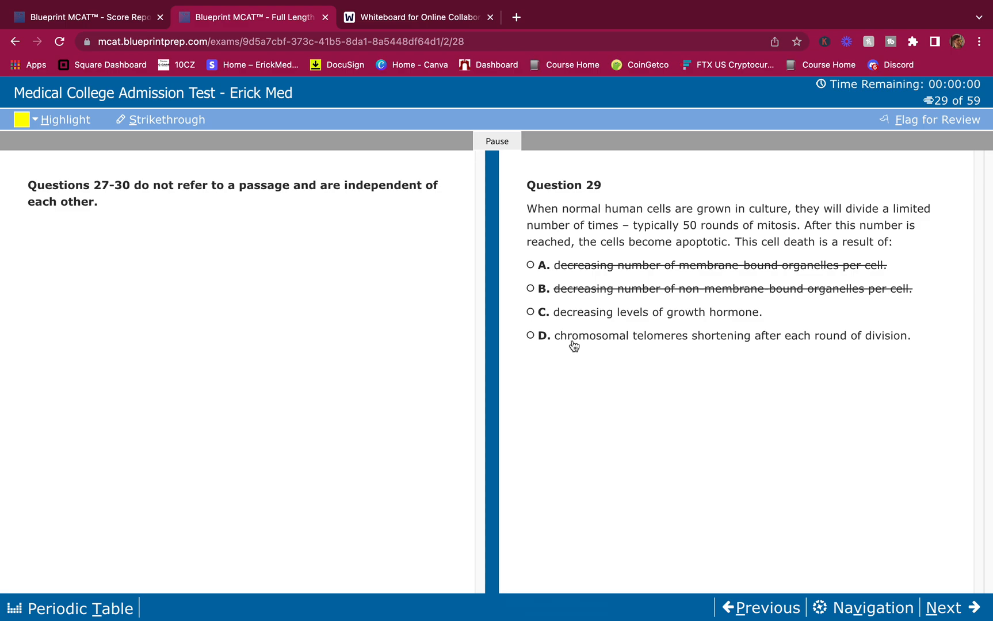
mouse_move(580, 349)
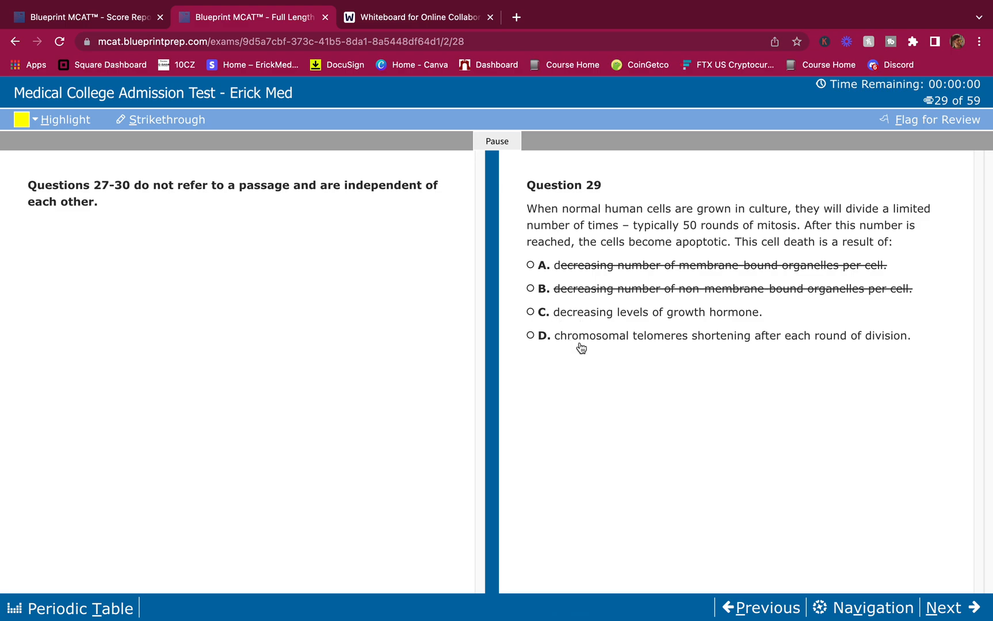
mouse_move(796, 351)
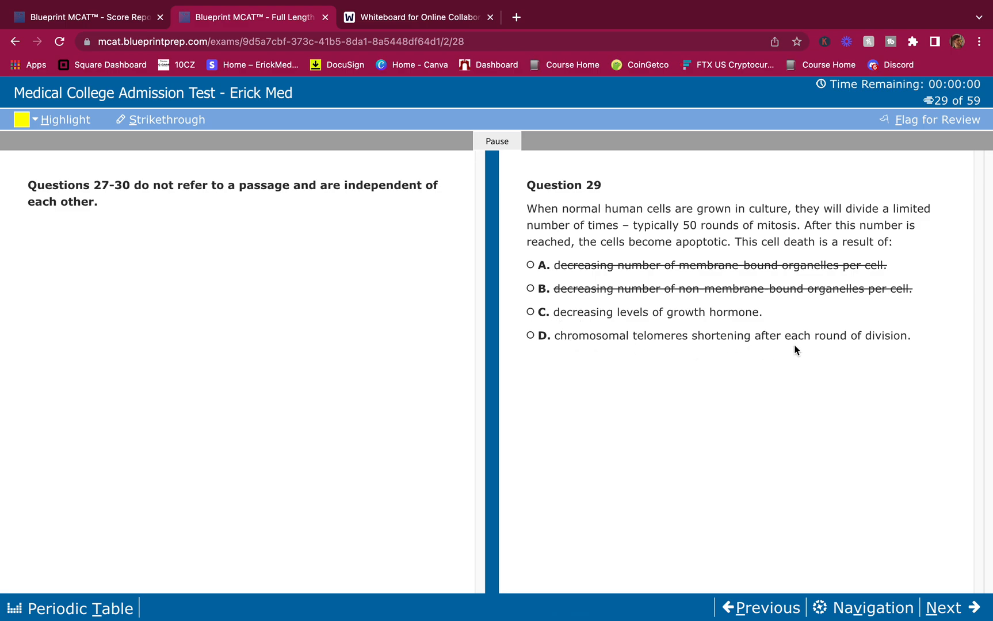
mouse_move(873, 351)
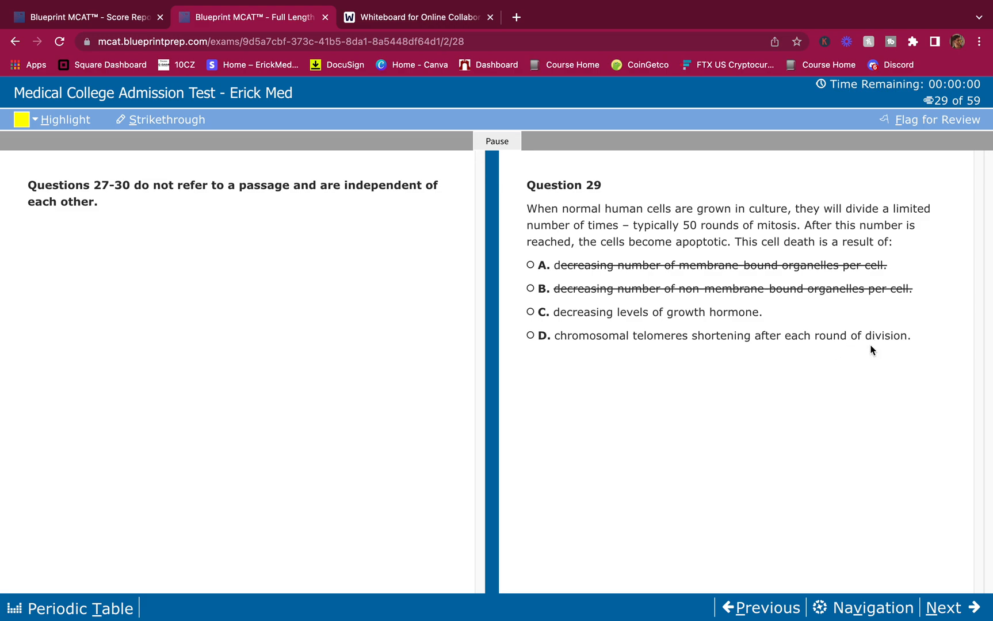
left_click(530, 336)
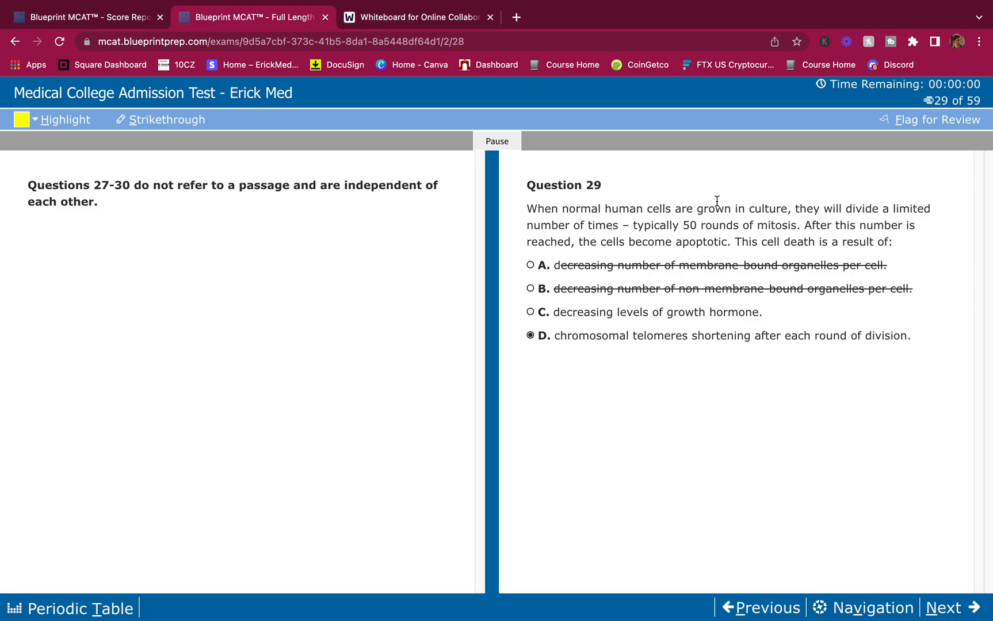
mouse_move(676, 180)
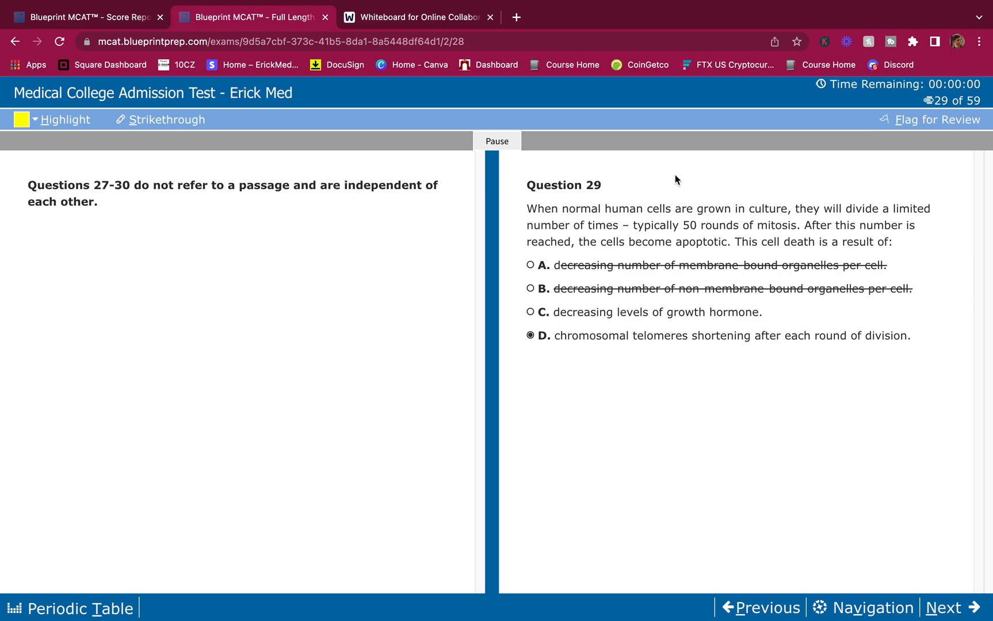
mouse_move(896, 425)
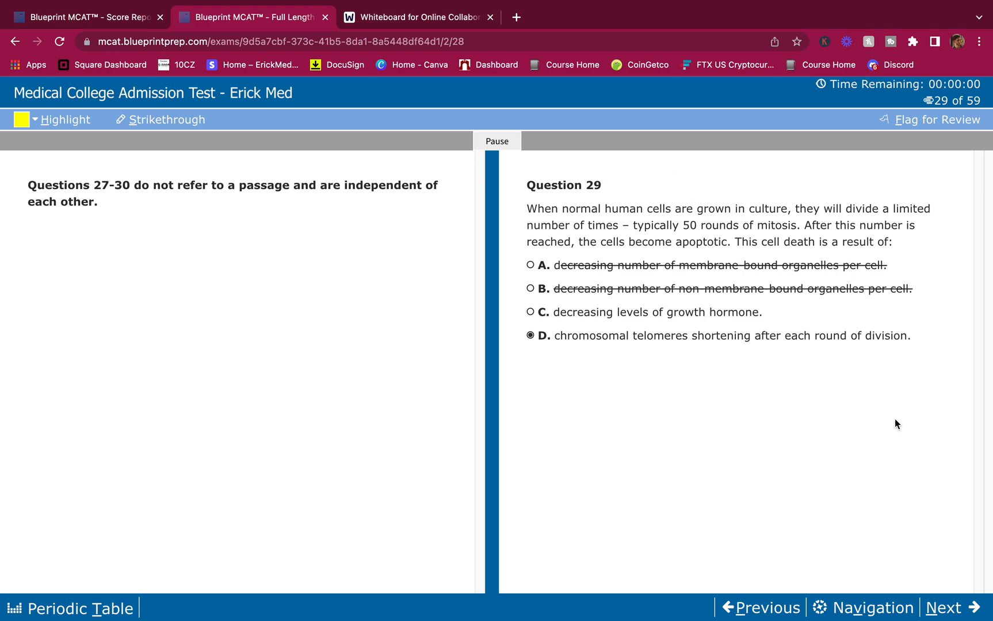
left_click(948, 608)
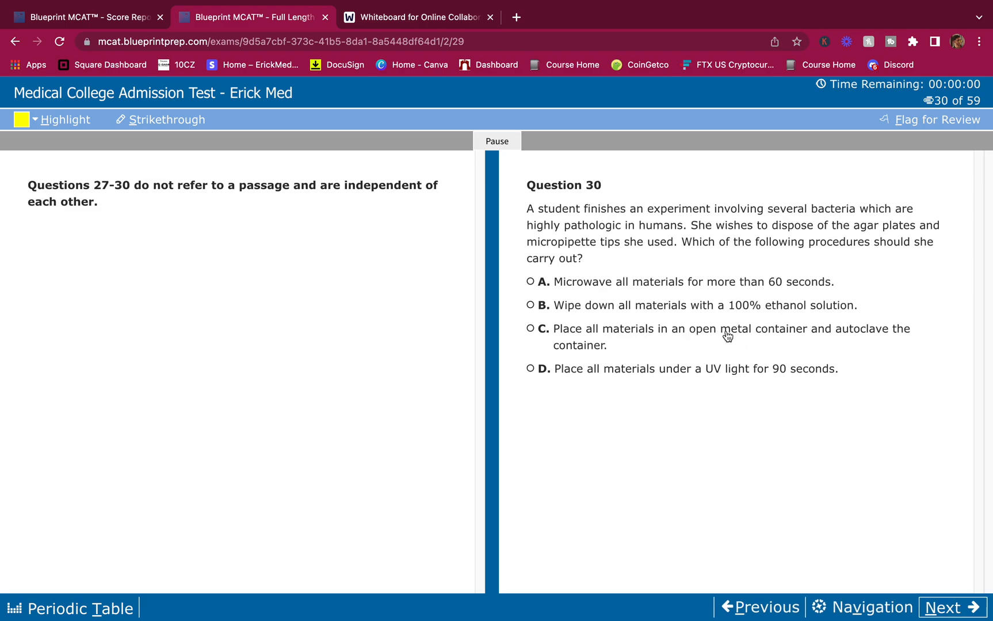
mouse_move(870, 209)
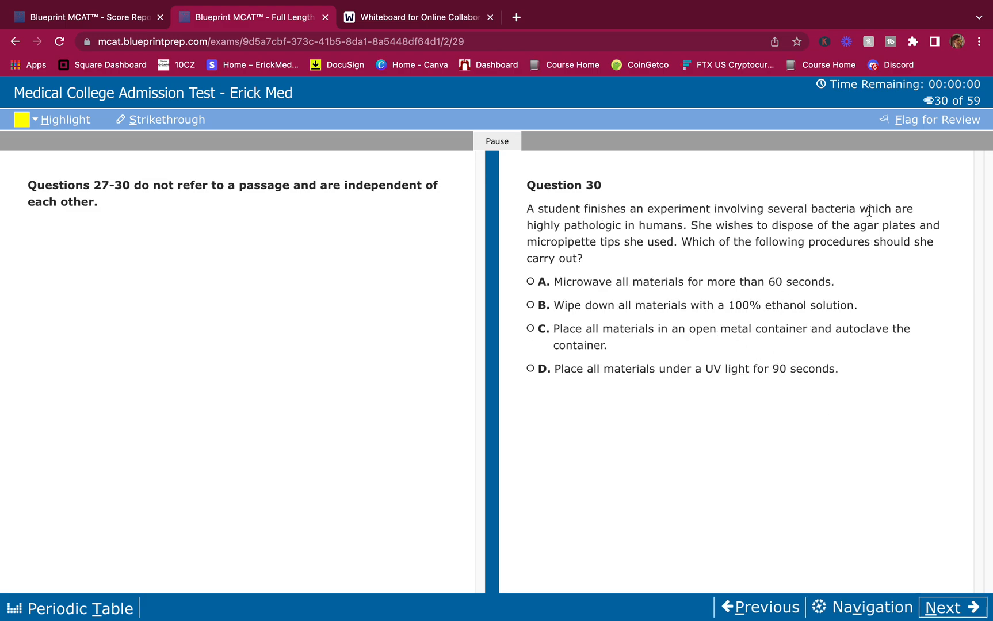
mouse_move(667, 231)
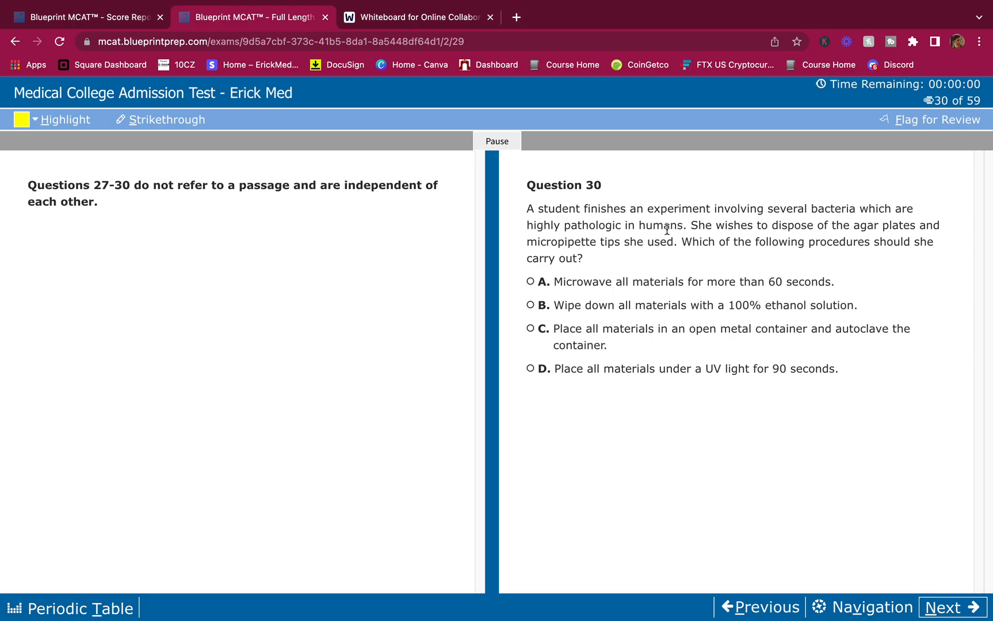
mouse_move(874, 225)
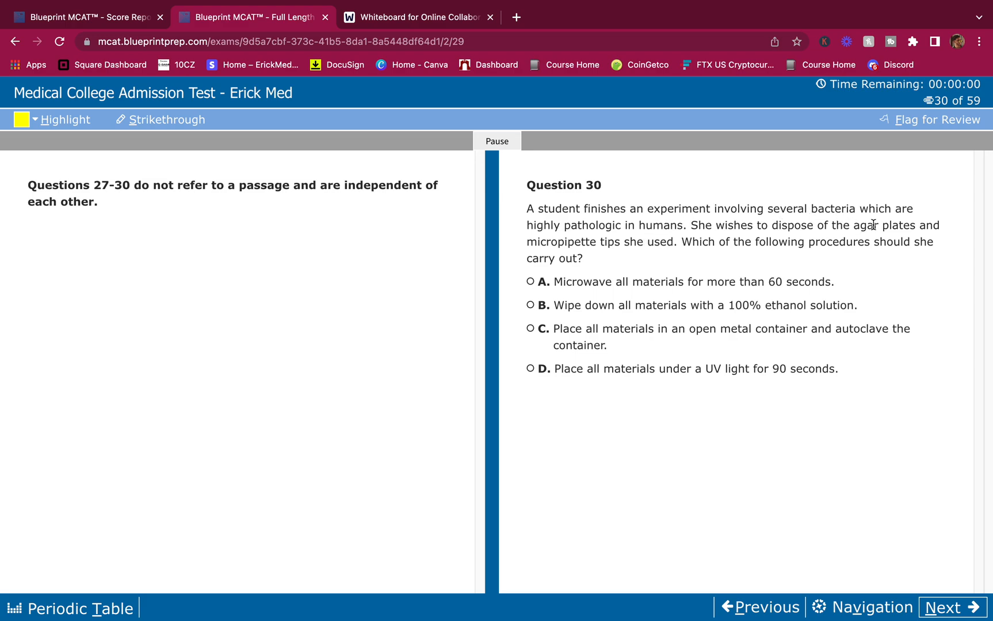
mouse_move(638, 256)
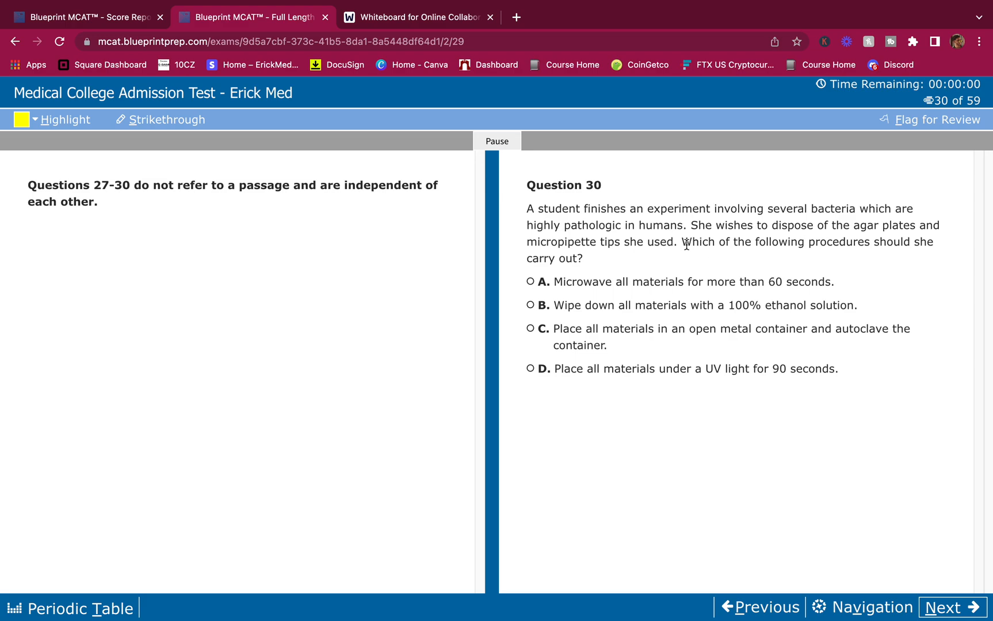
mouse_move(678, 252)
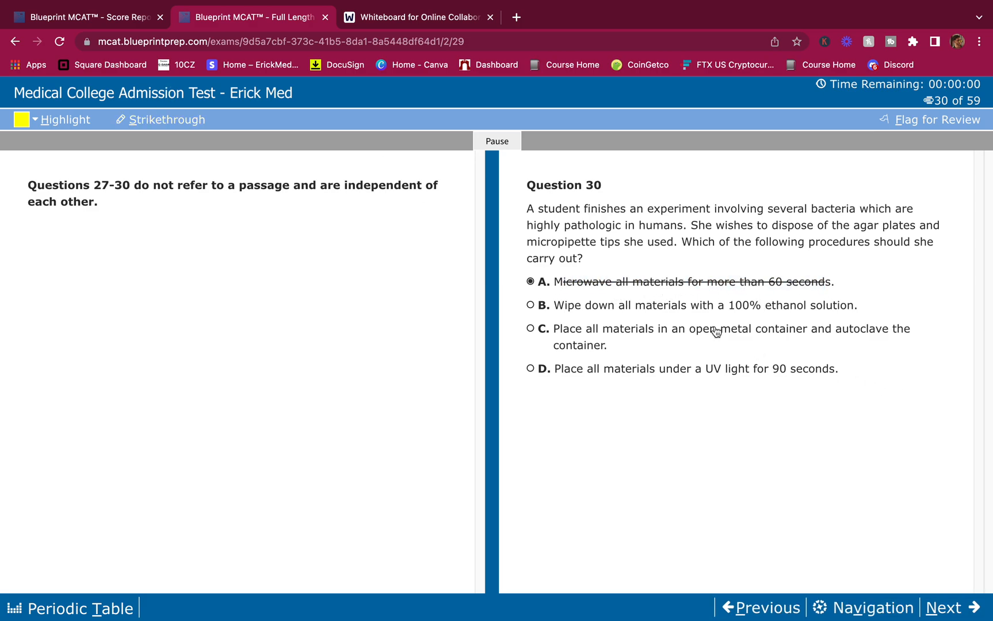
mouse_move(612, 327)
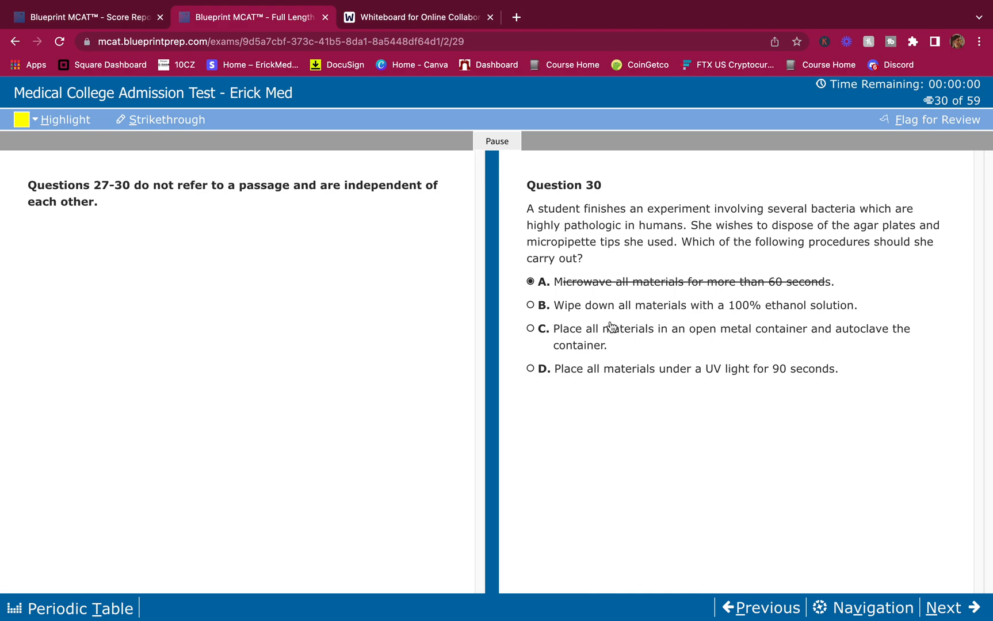
mouse_move(817, 319)
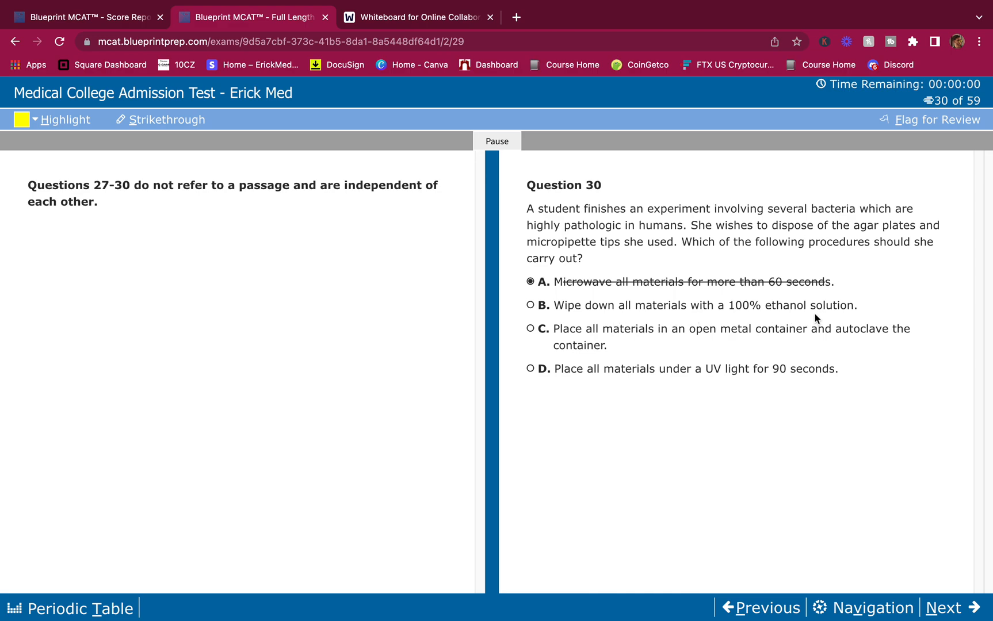
Strike out options B and D on question 30, choose C, autoclave, and advance
left_click(530, 305)
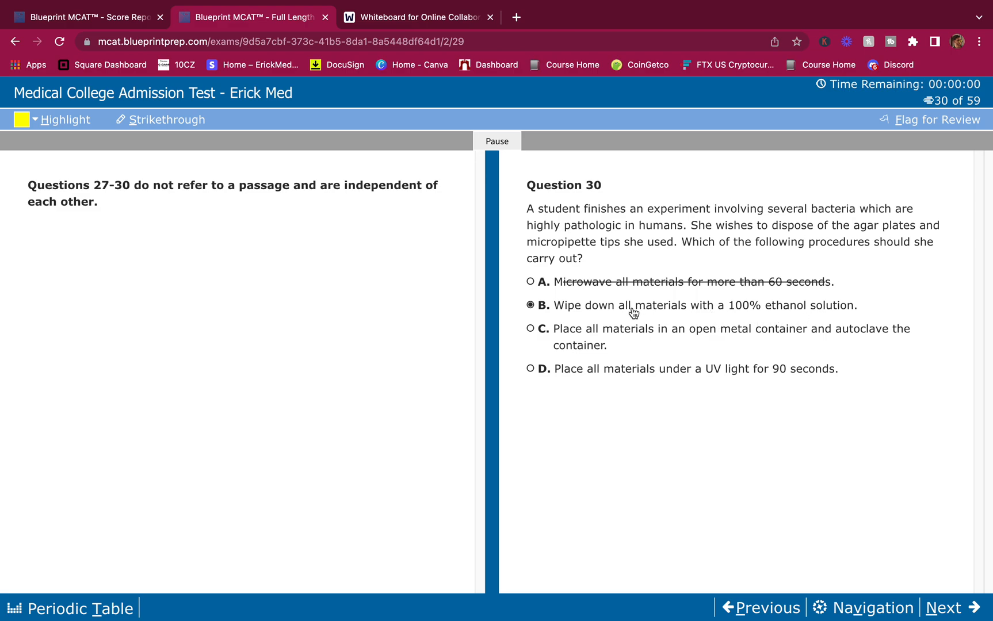
mouse_move(767, 339)
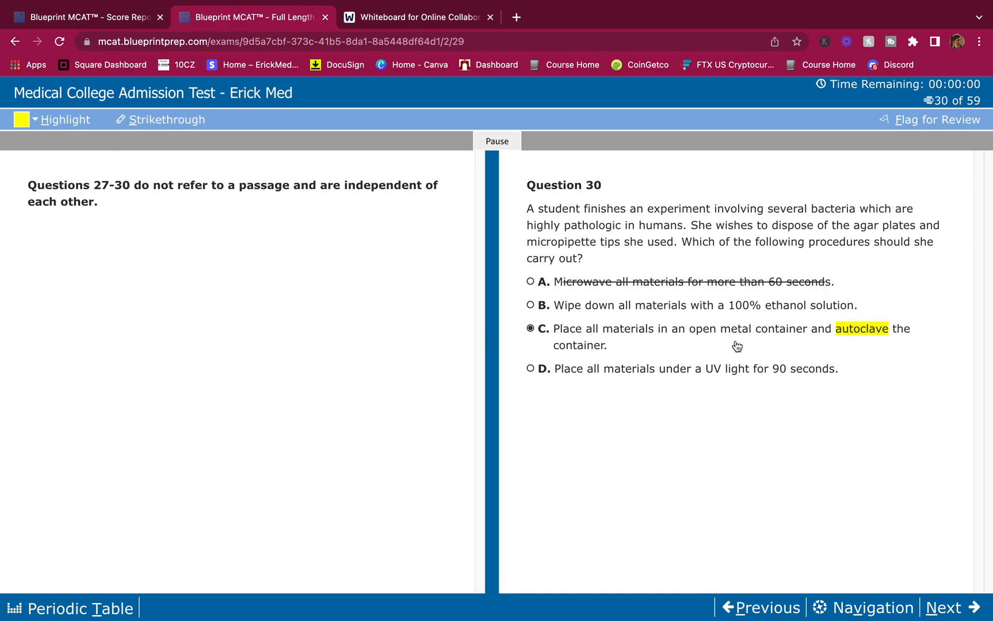
mouse_move(402, 394)
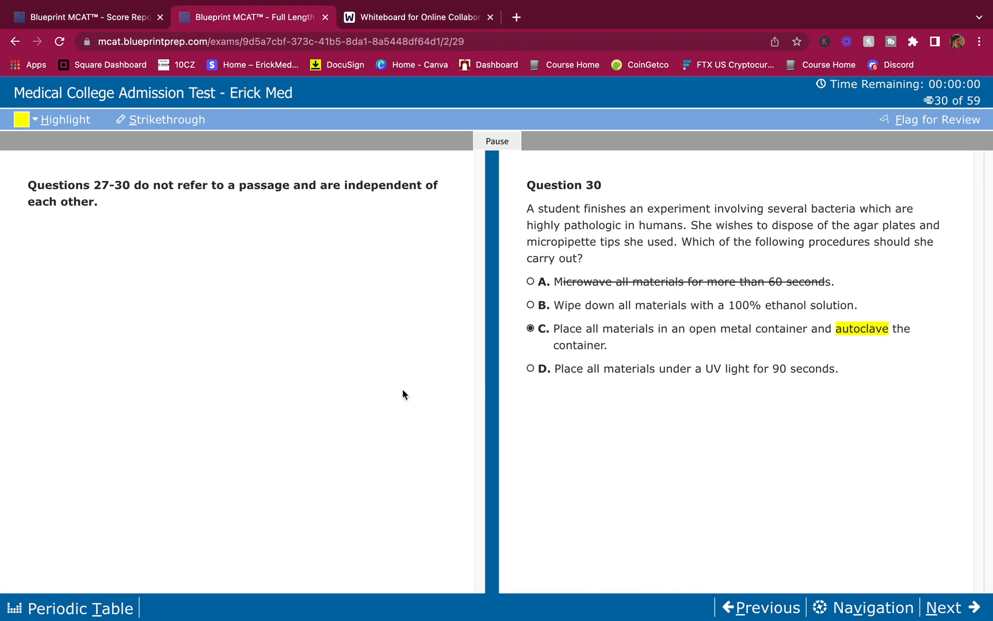
mouse_move(720, 301)
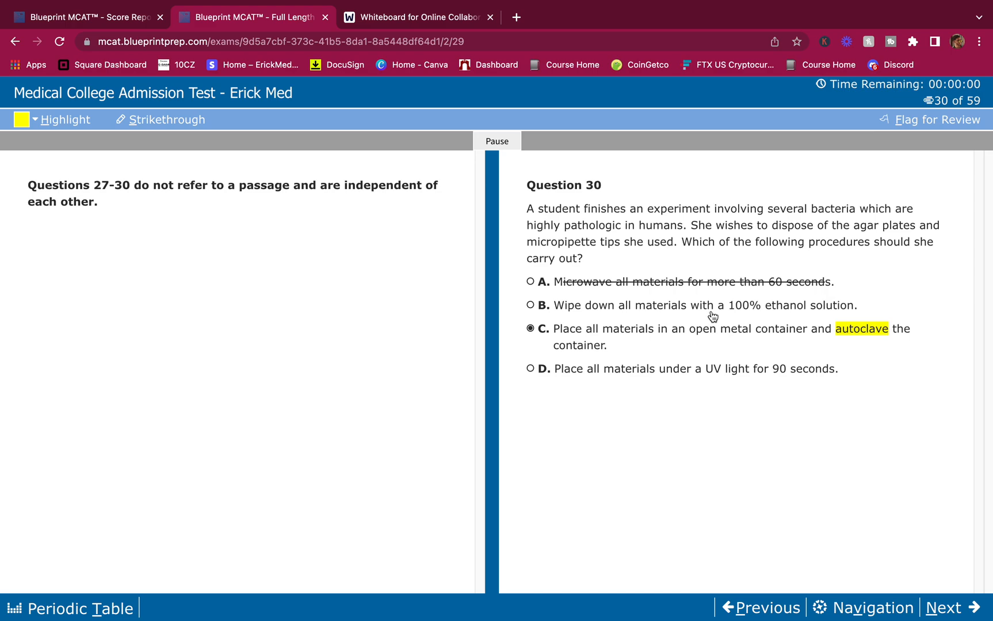
mouse_move(717, 315)
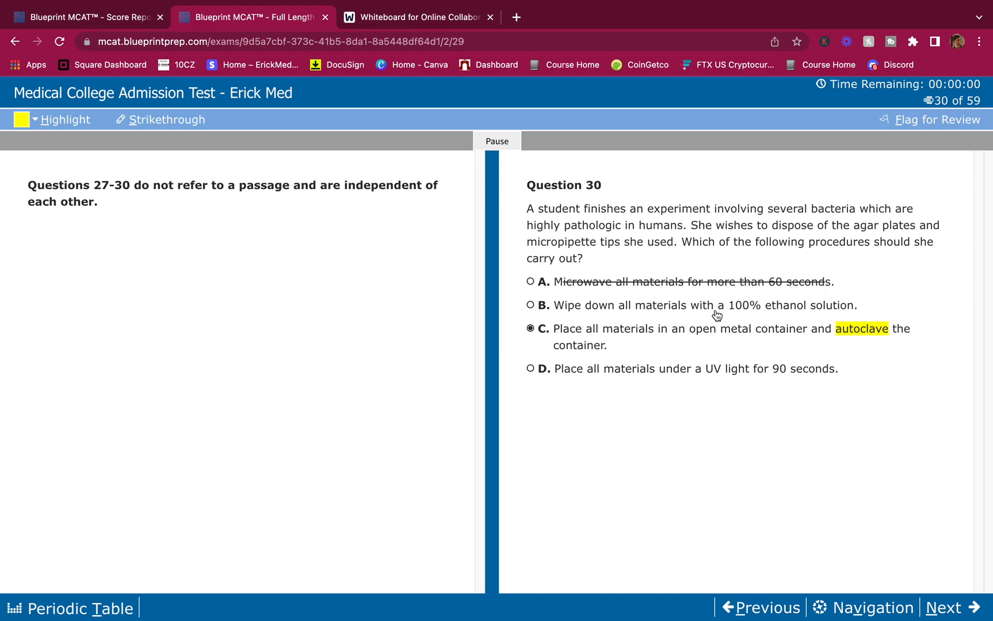
mouse_move(831, 354)
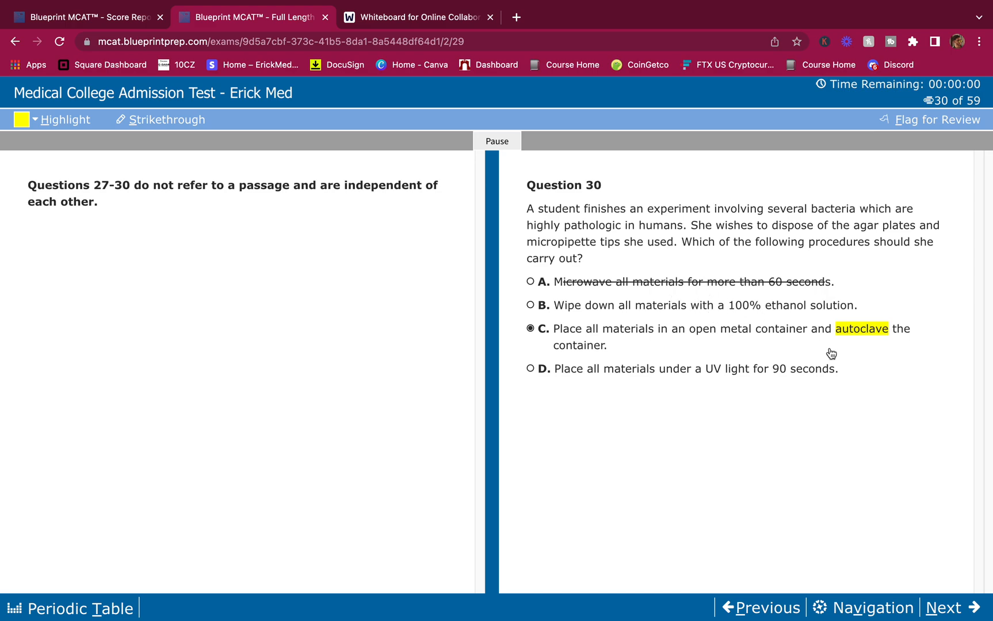
mouse_move(859, 356)
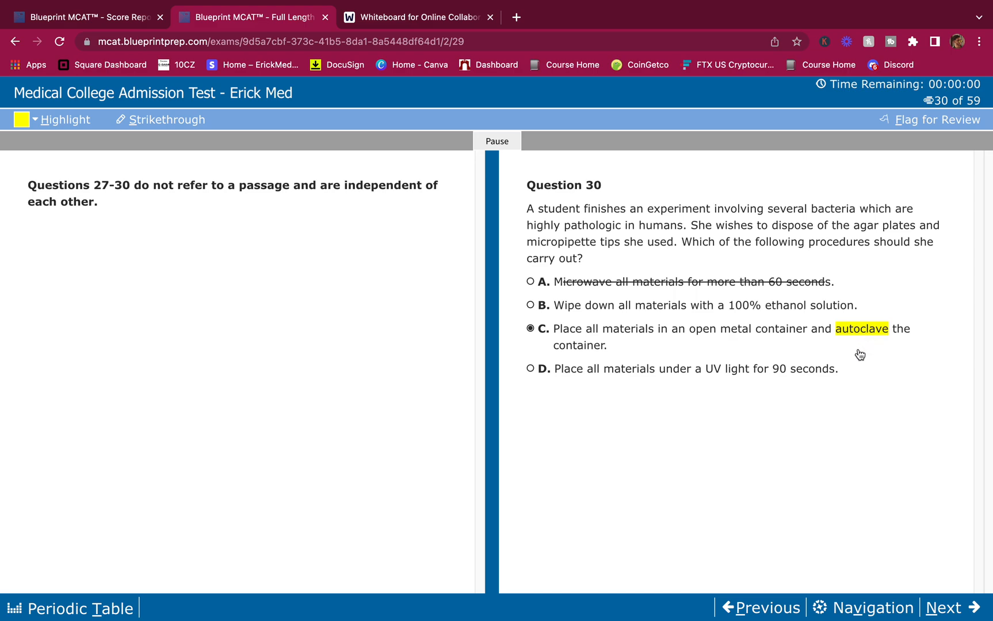
mouse_move(894, 354)
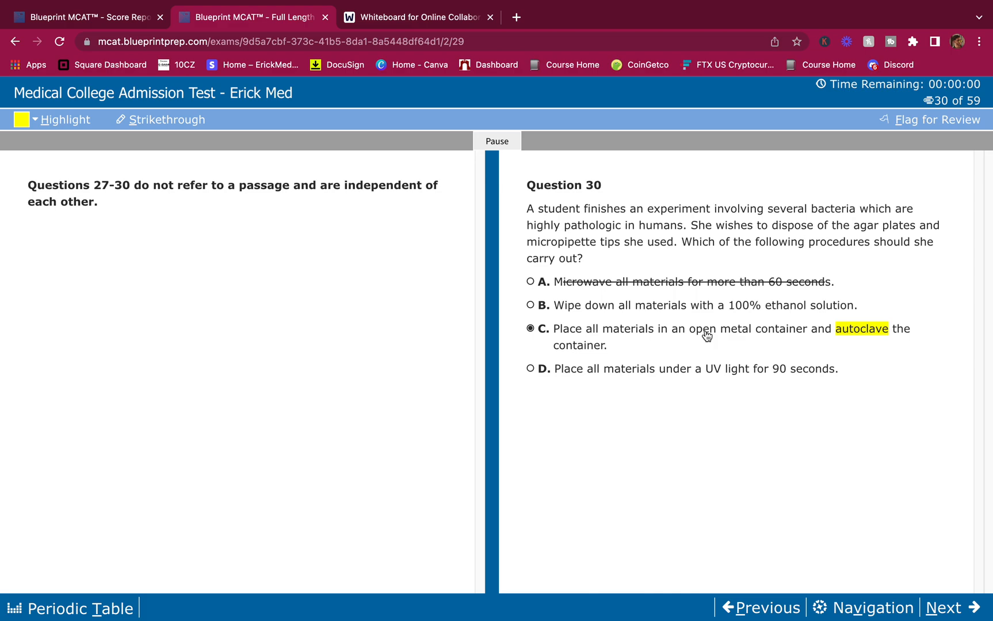
mouse_move(755, 350)
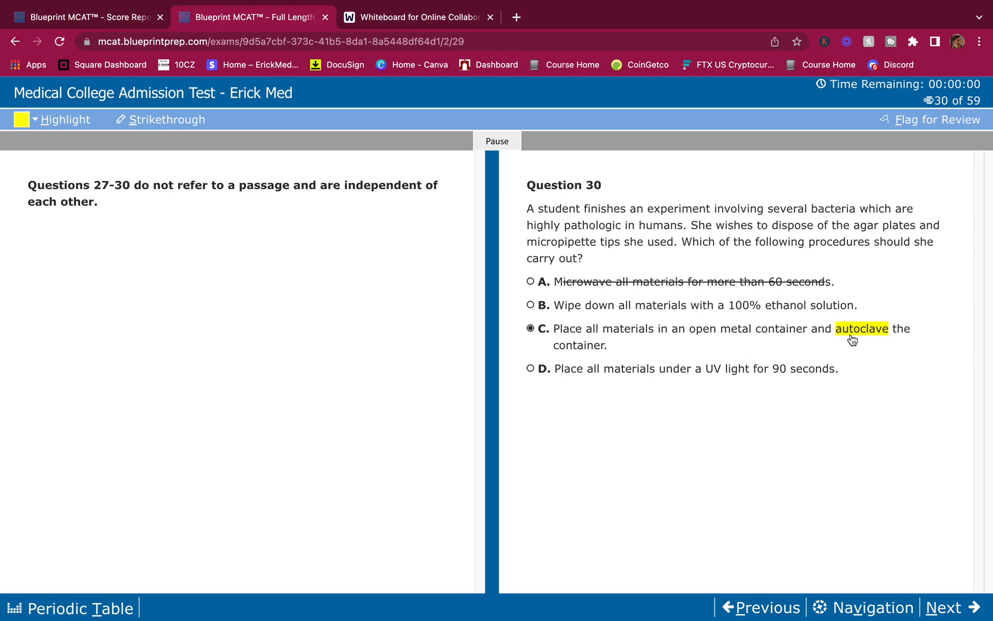
mouse_move(442, 367)
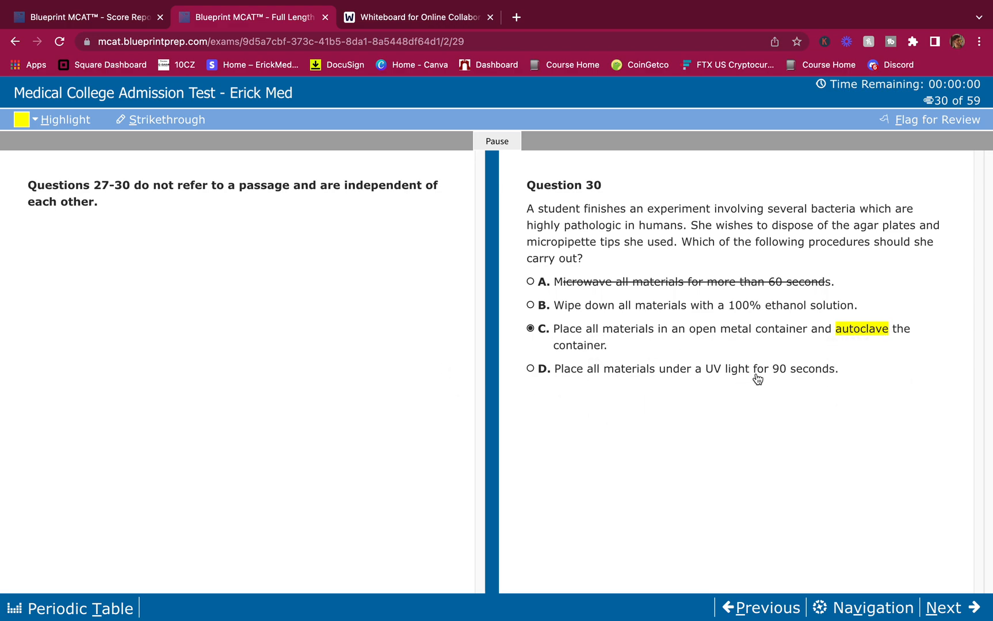
mouse_move(830, 371)
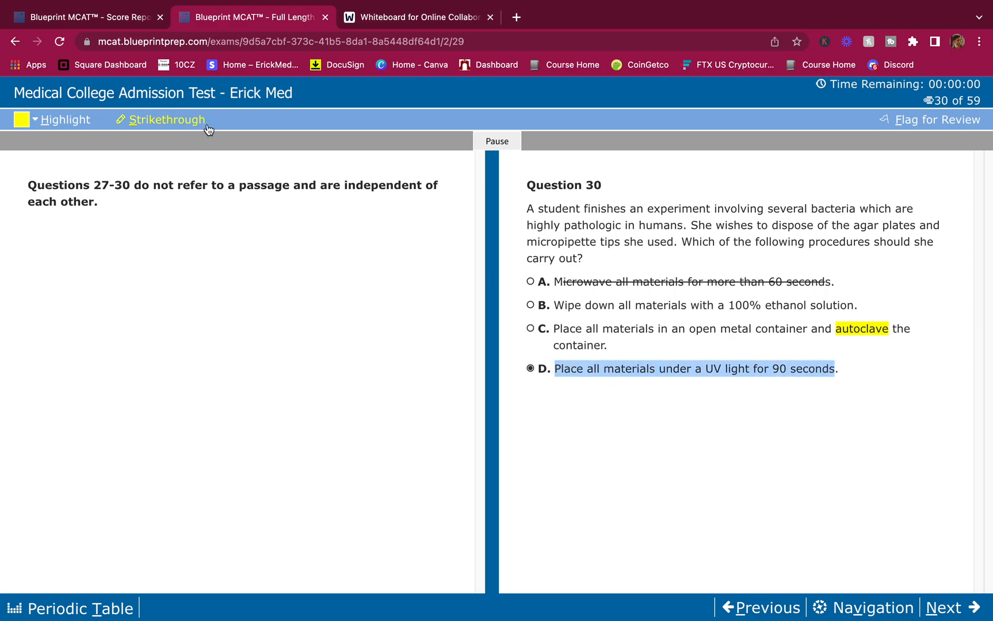
left_click(167, 120)
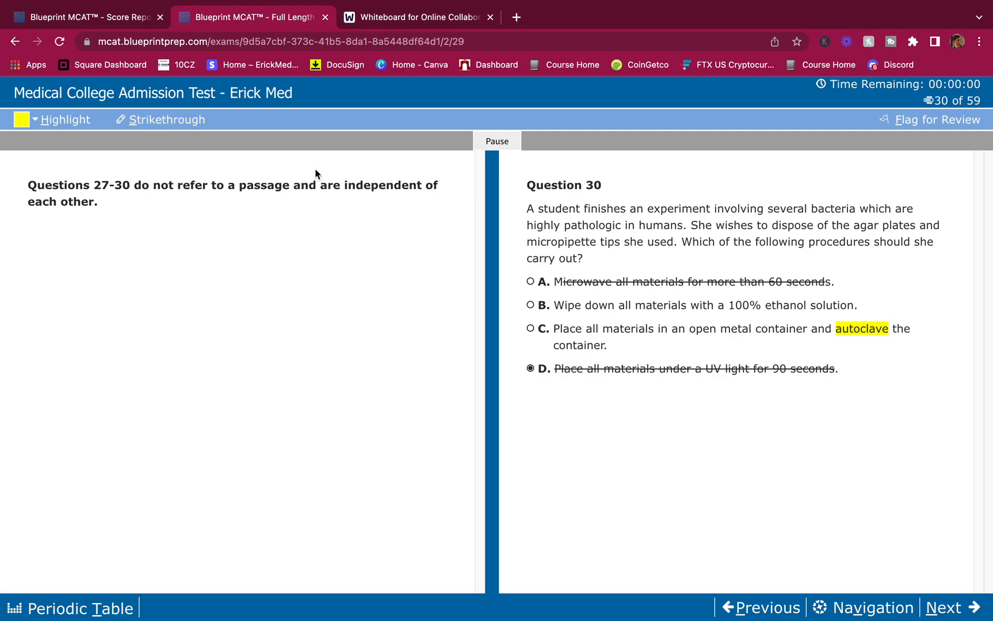
left_click(530, 328)
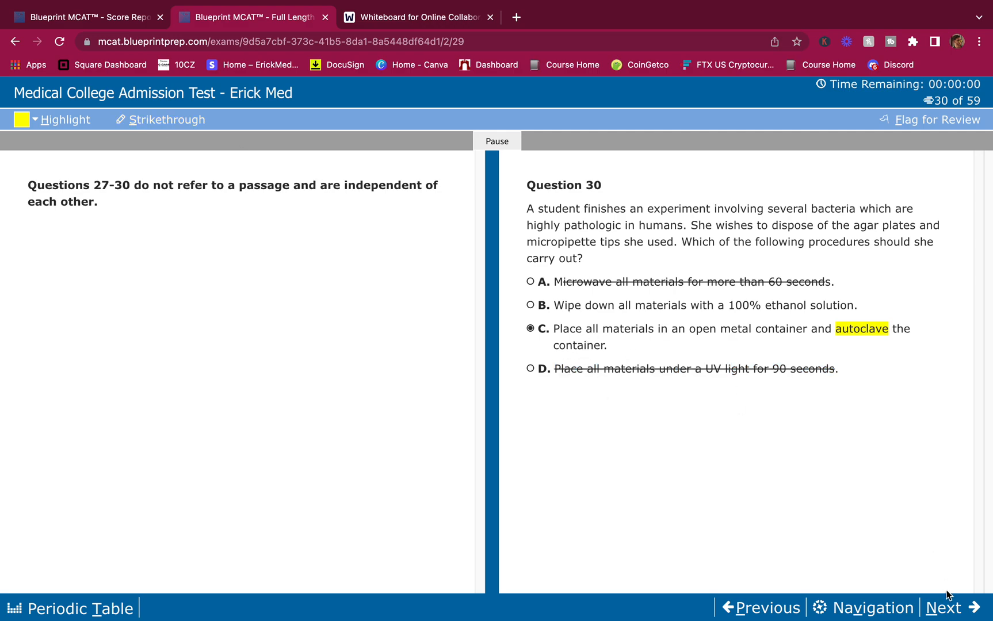
left_click(940, 609)
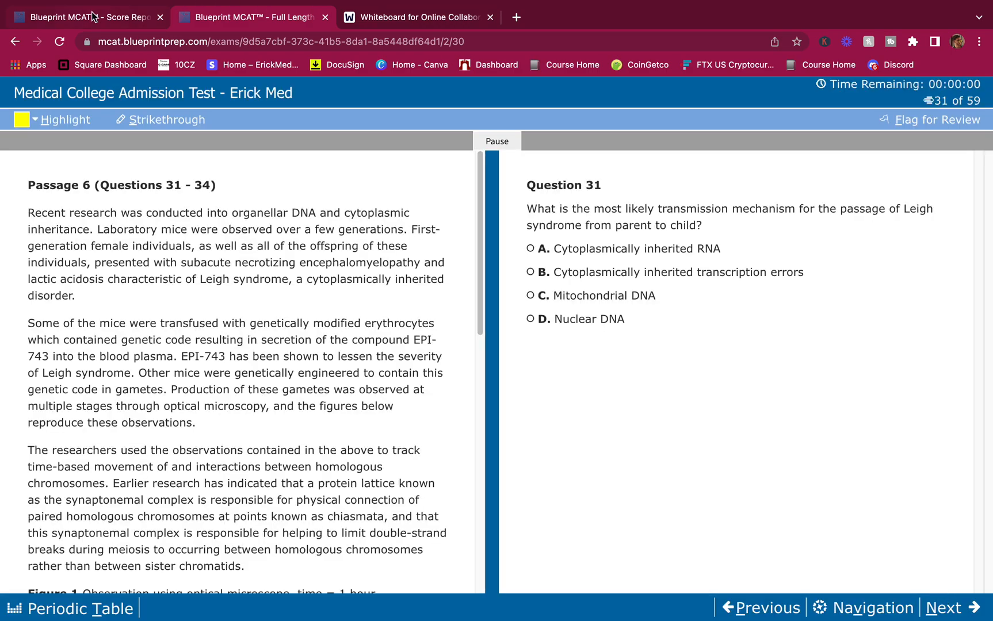
Switch to the Score Report tab and step through explanations for questions 28, 29 and 30
left_click(87, 16)
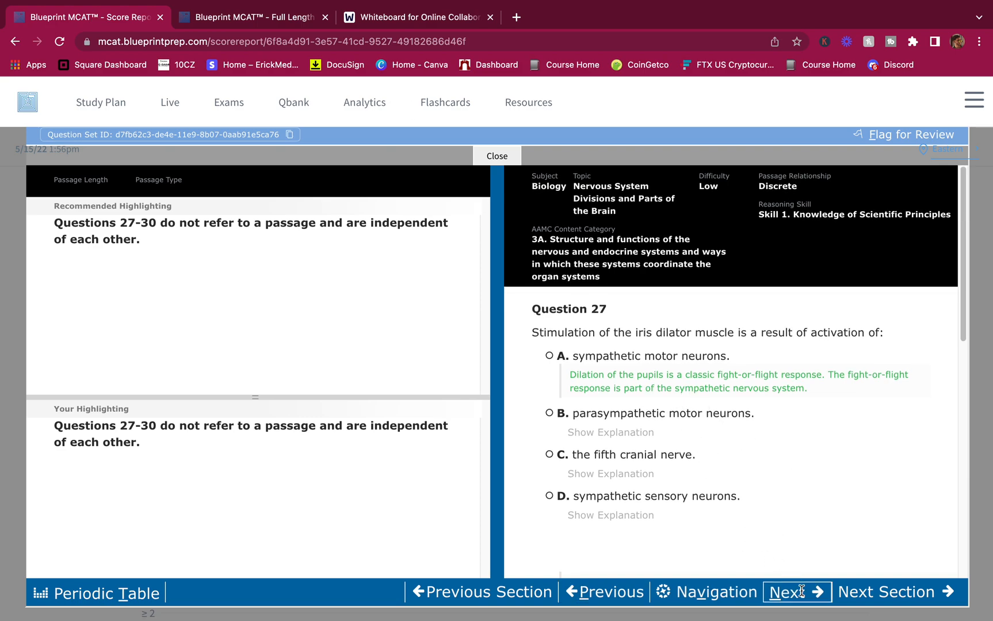
left_click(794, 592)
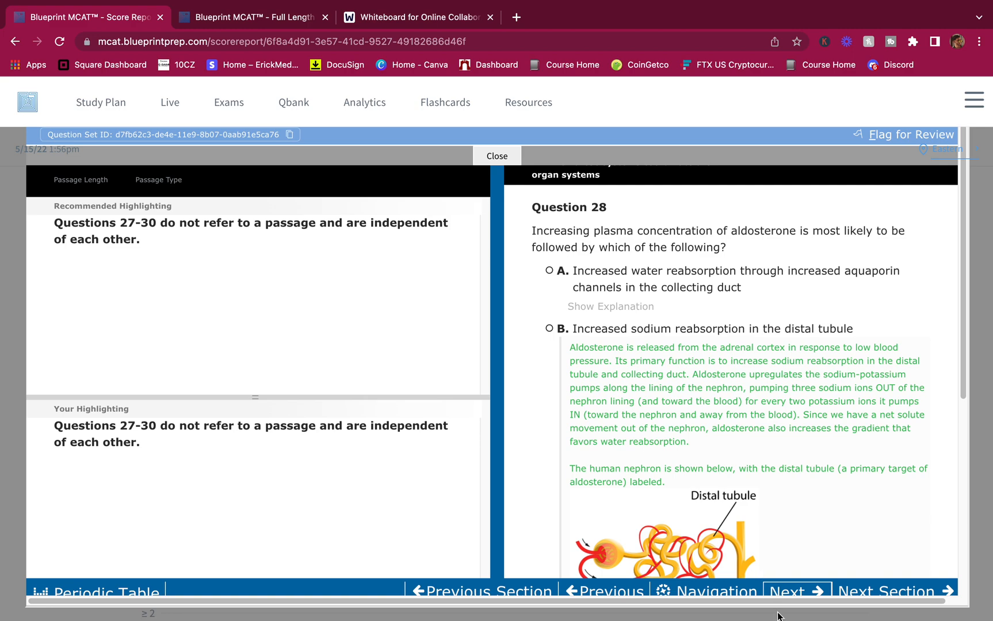
left_click(796, 592)
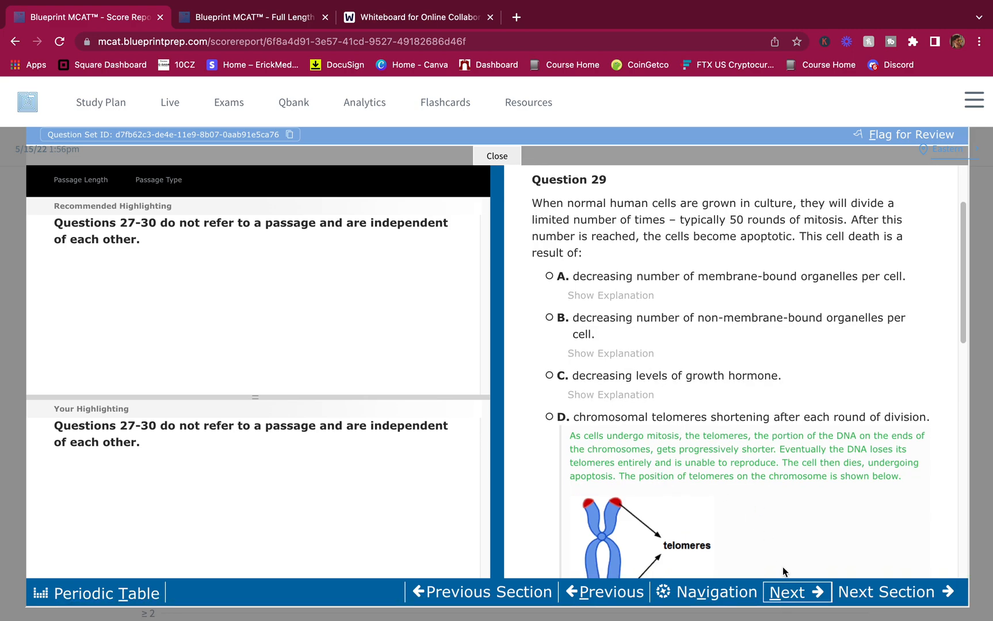
left_click(797, 592)
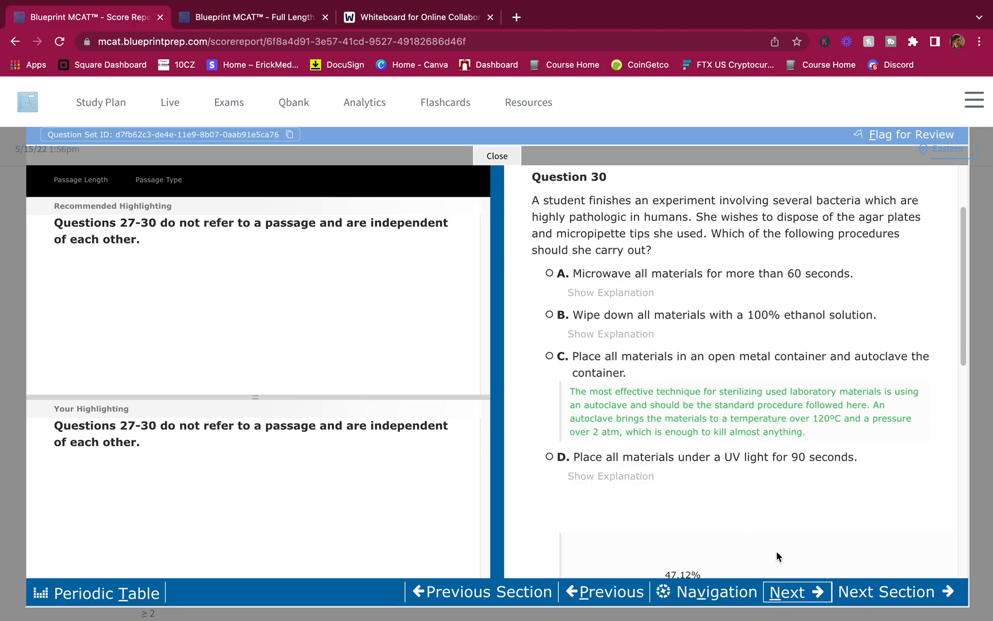